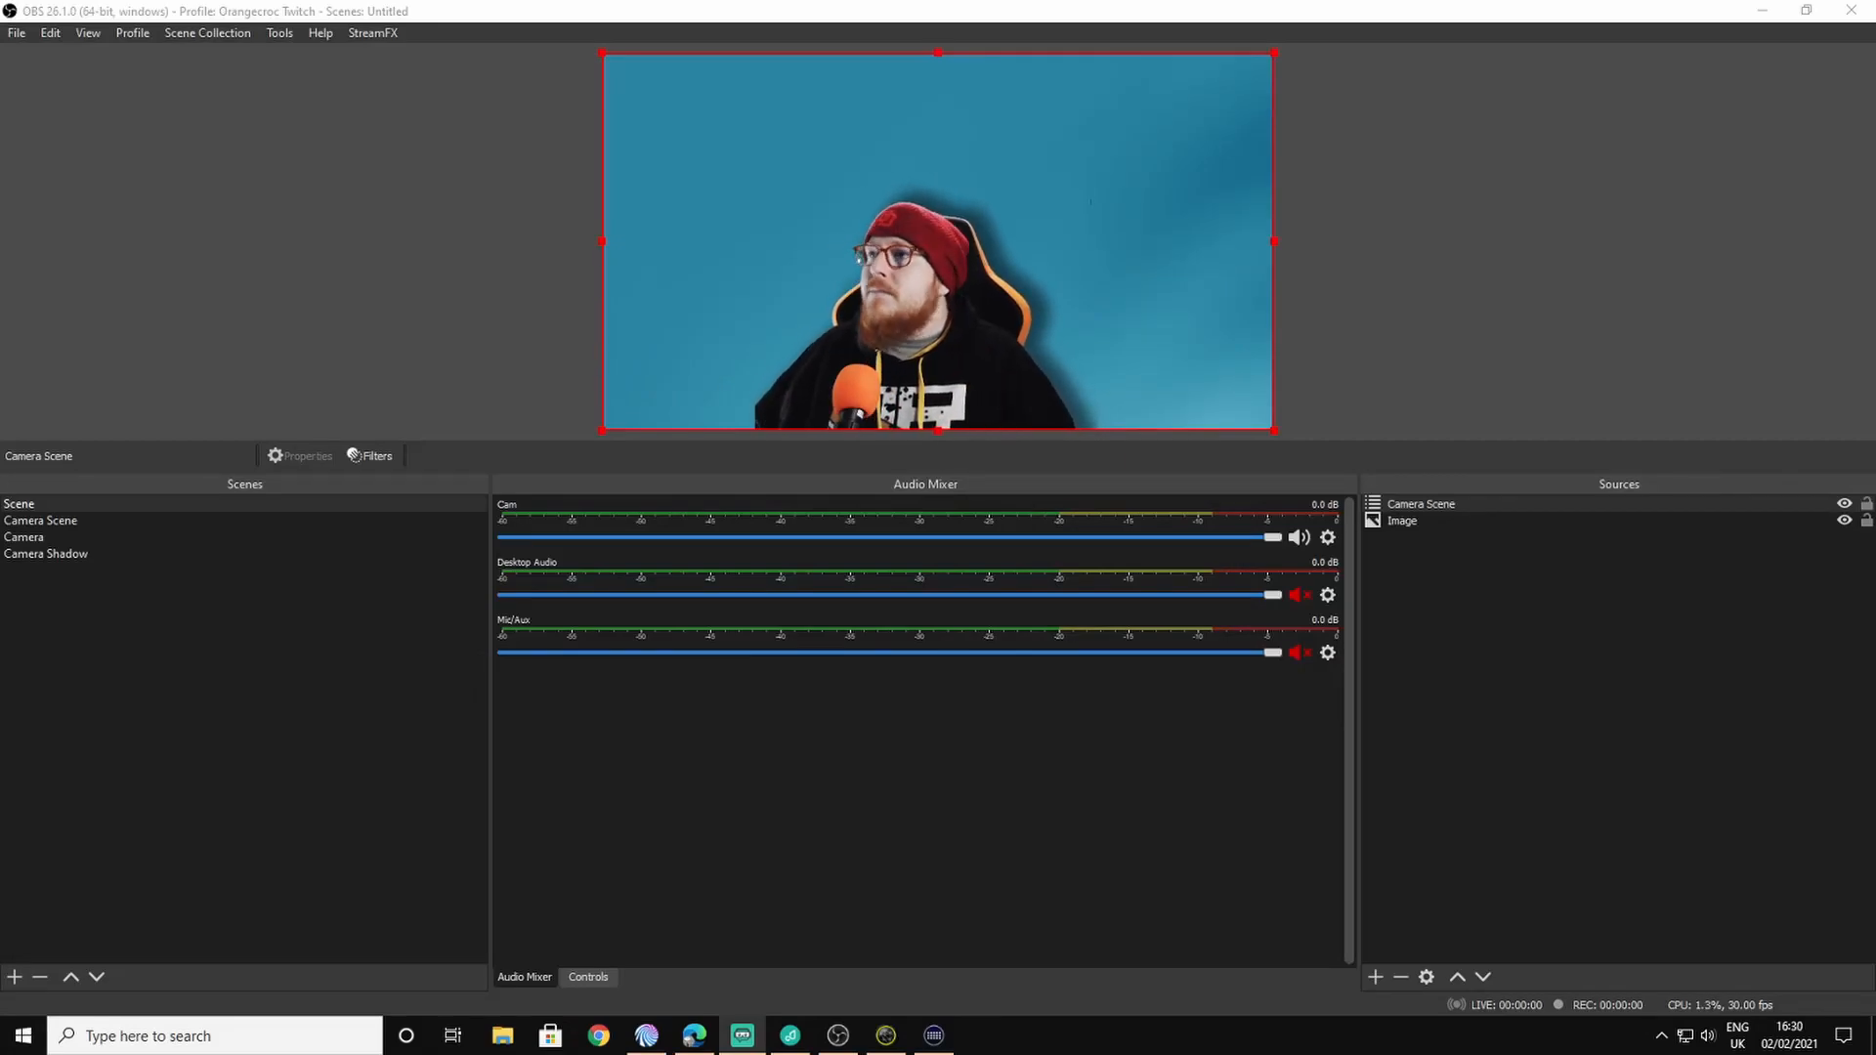
Step: Select the background image and Camera Scene sources, then click through the scenes list
{"action": "left_click", "coordinate": [1401, 520]}
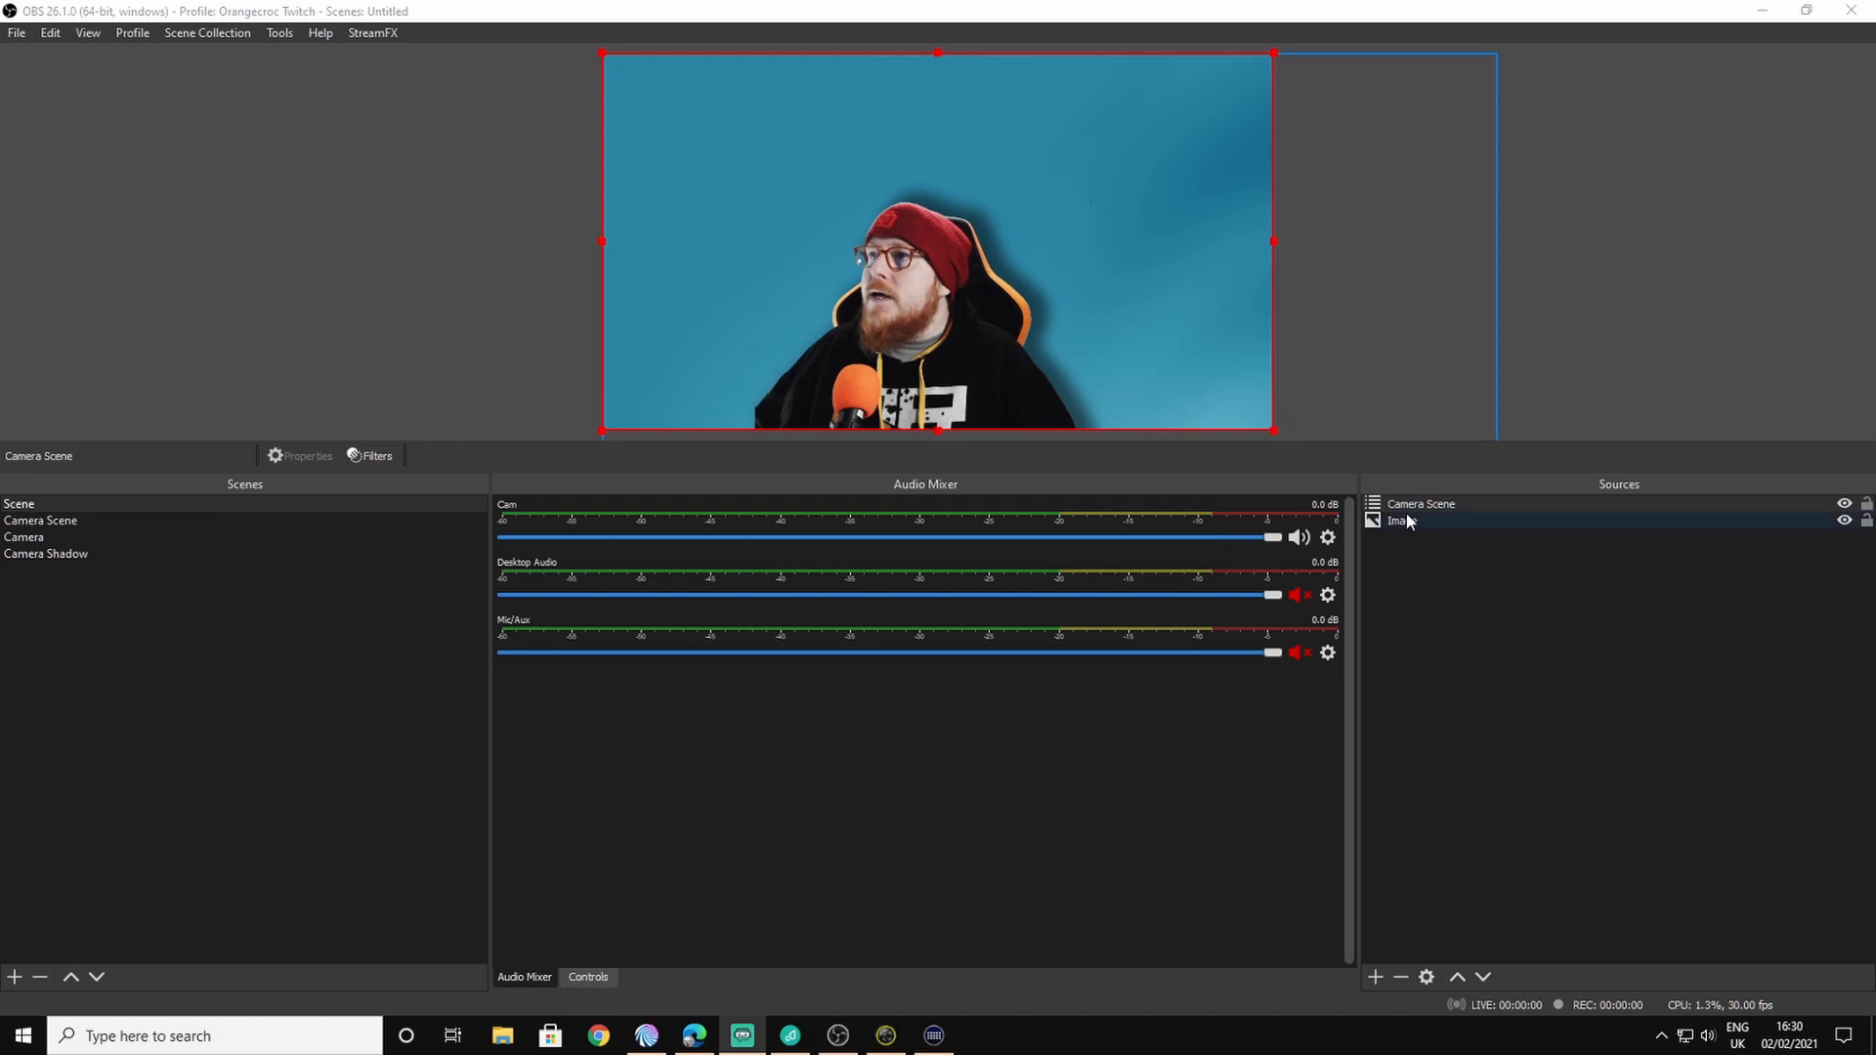
{"action": "left_click", "coordinate": [1418, 504]}
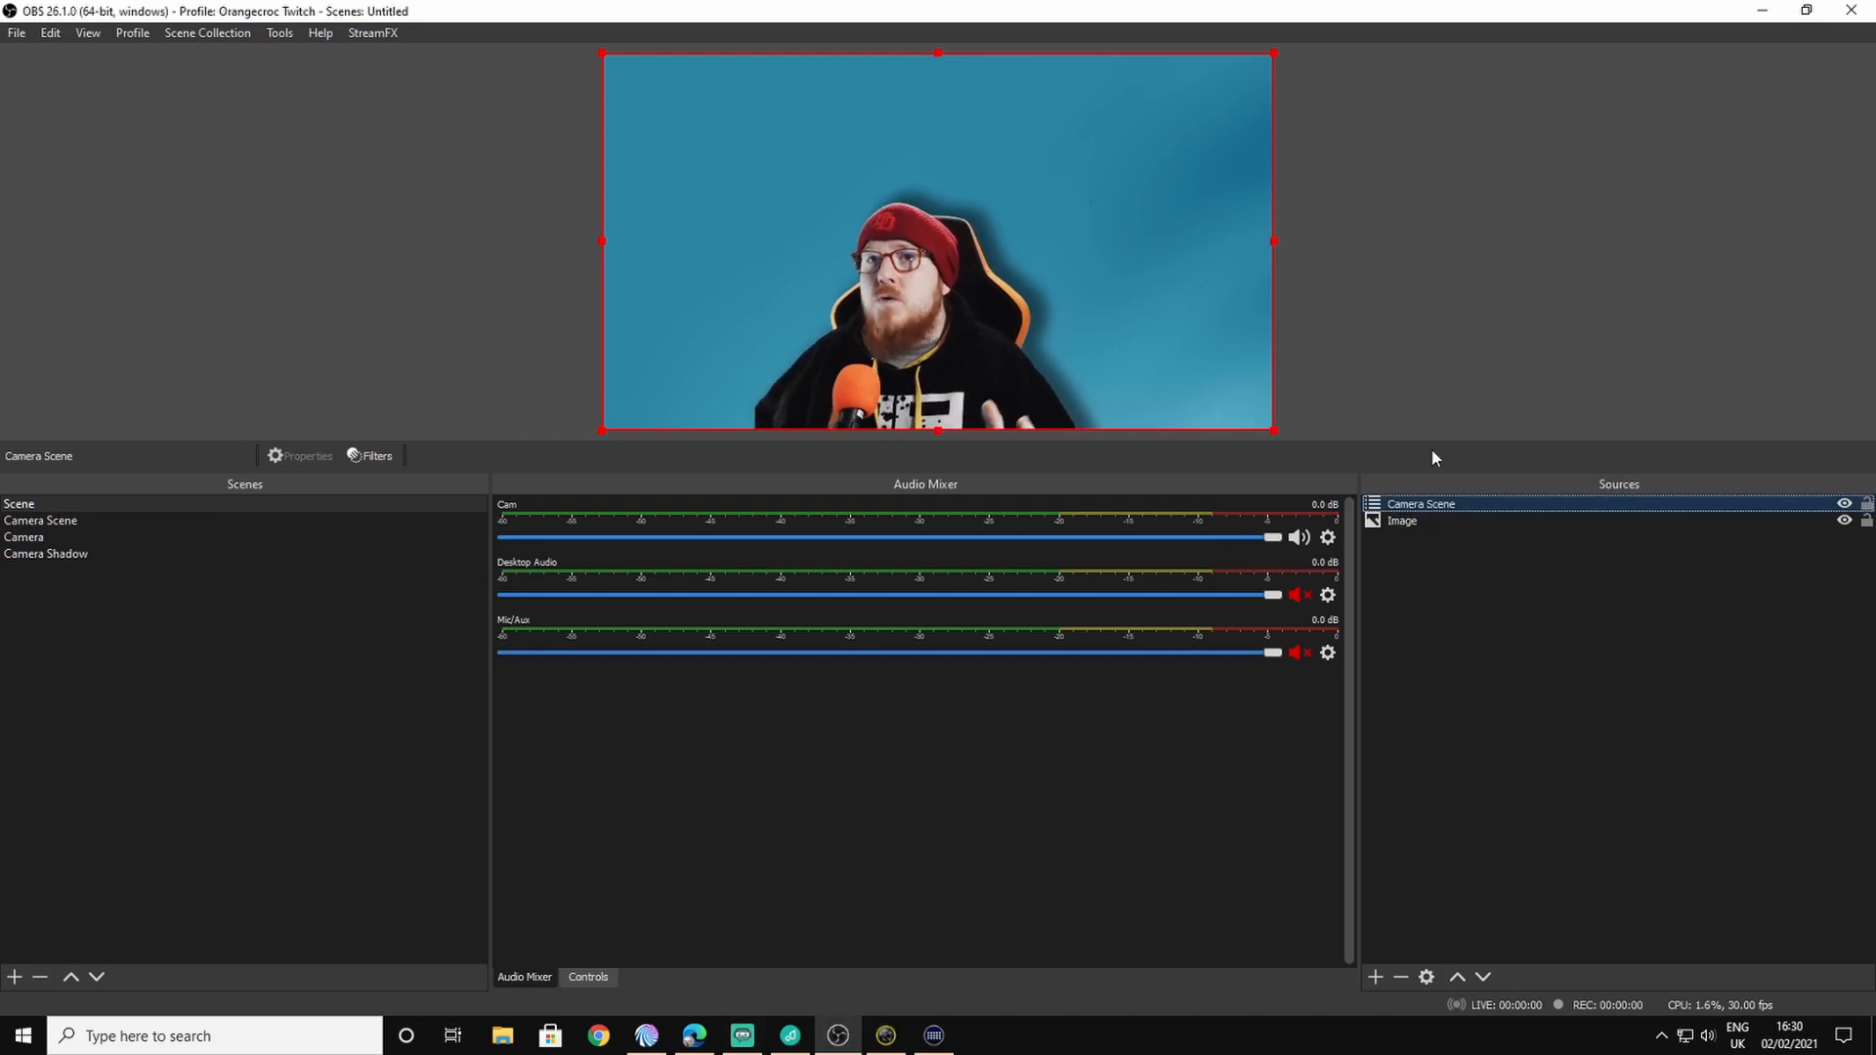
{"action": "left_click", "coordinate": [47, 554]}
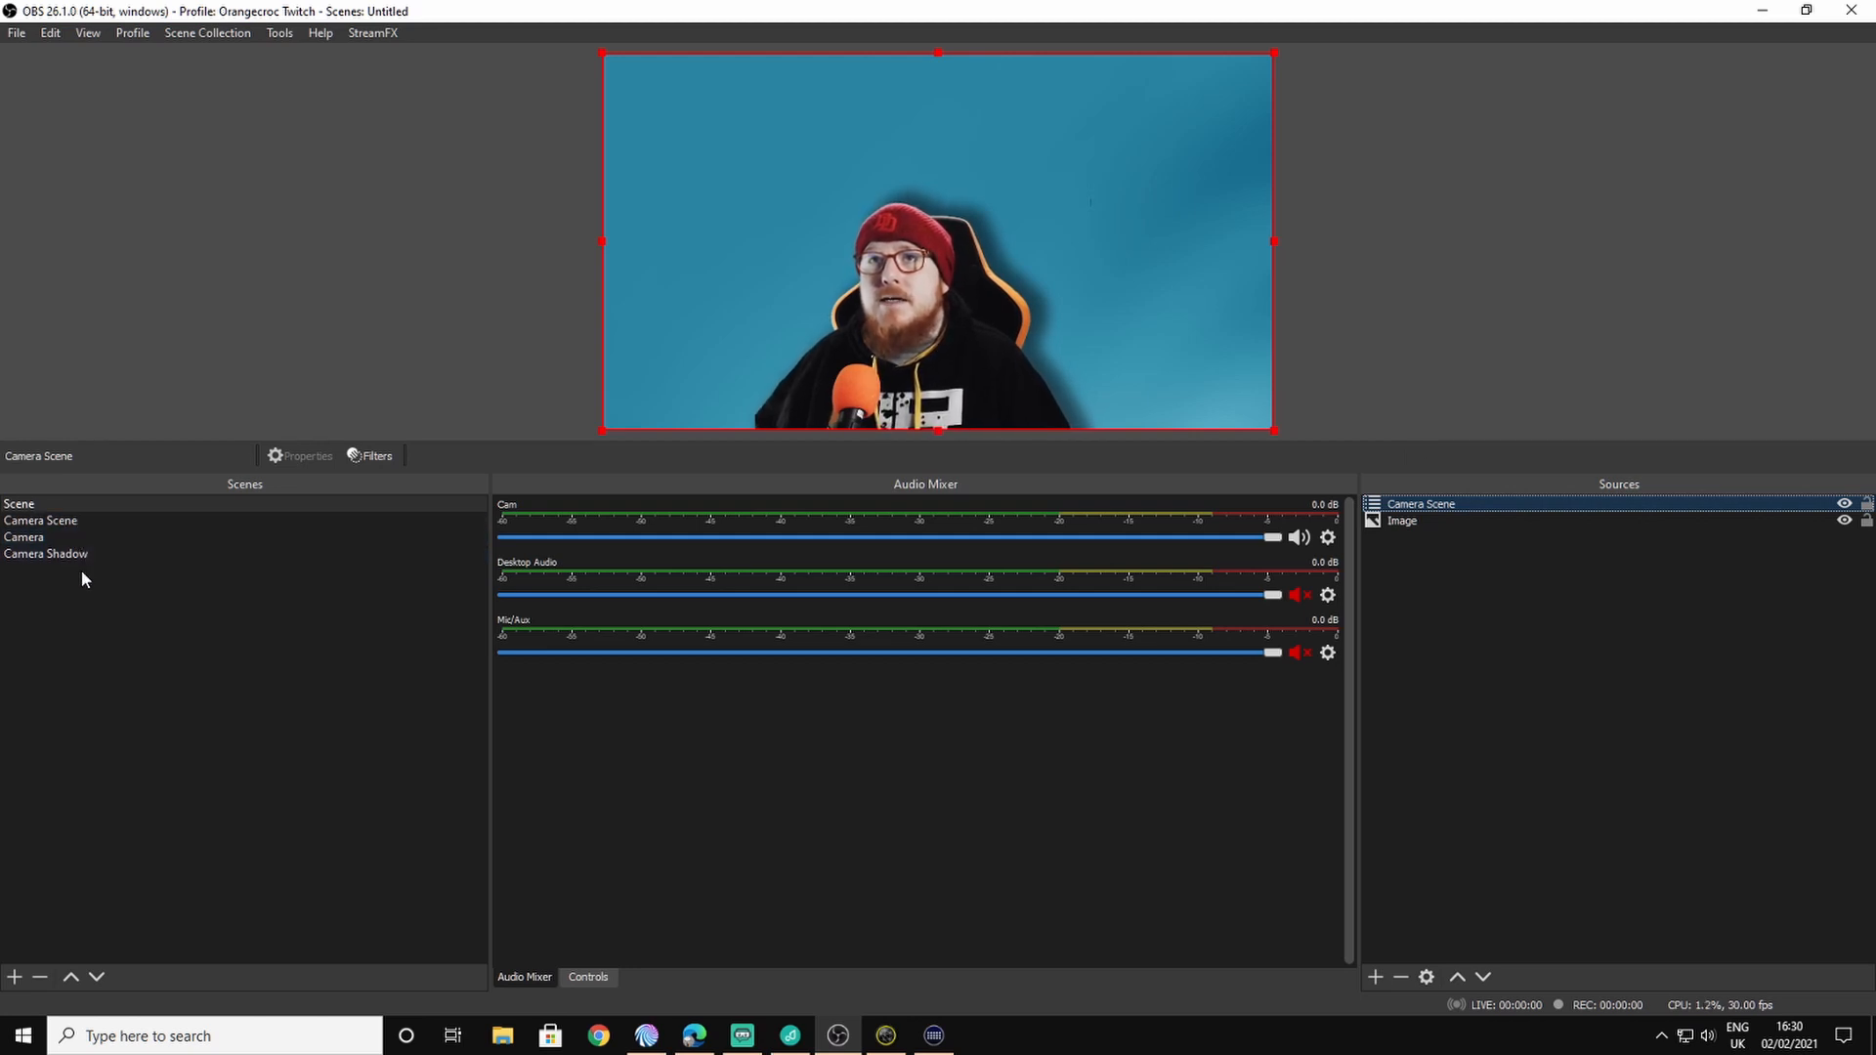
{"action": "left_click", "coordinate": [39, 520]}
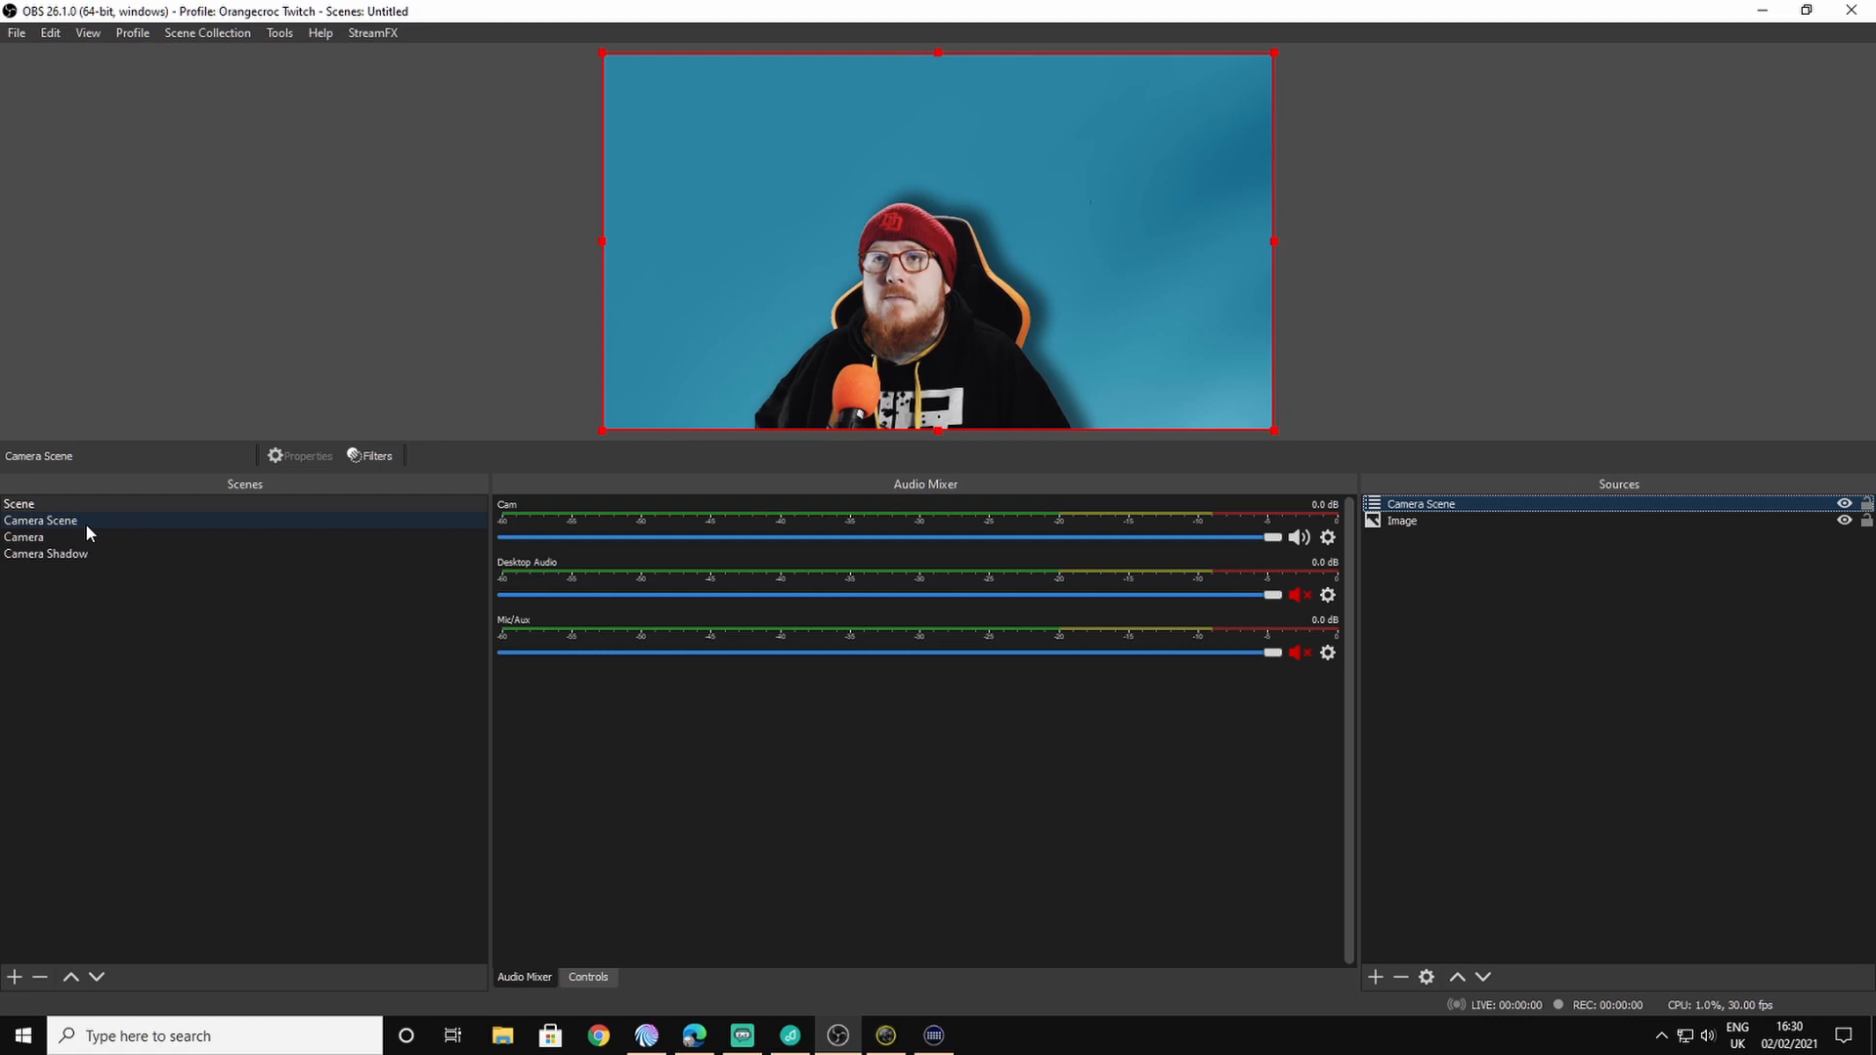
{"action": "left_click", "coordinate": [23, 537]}
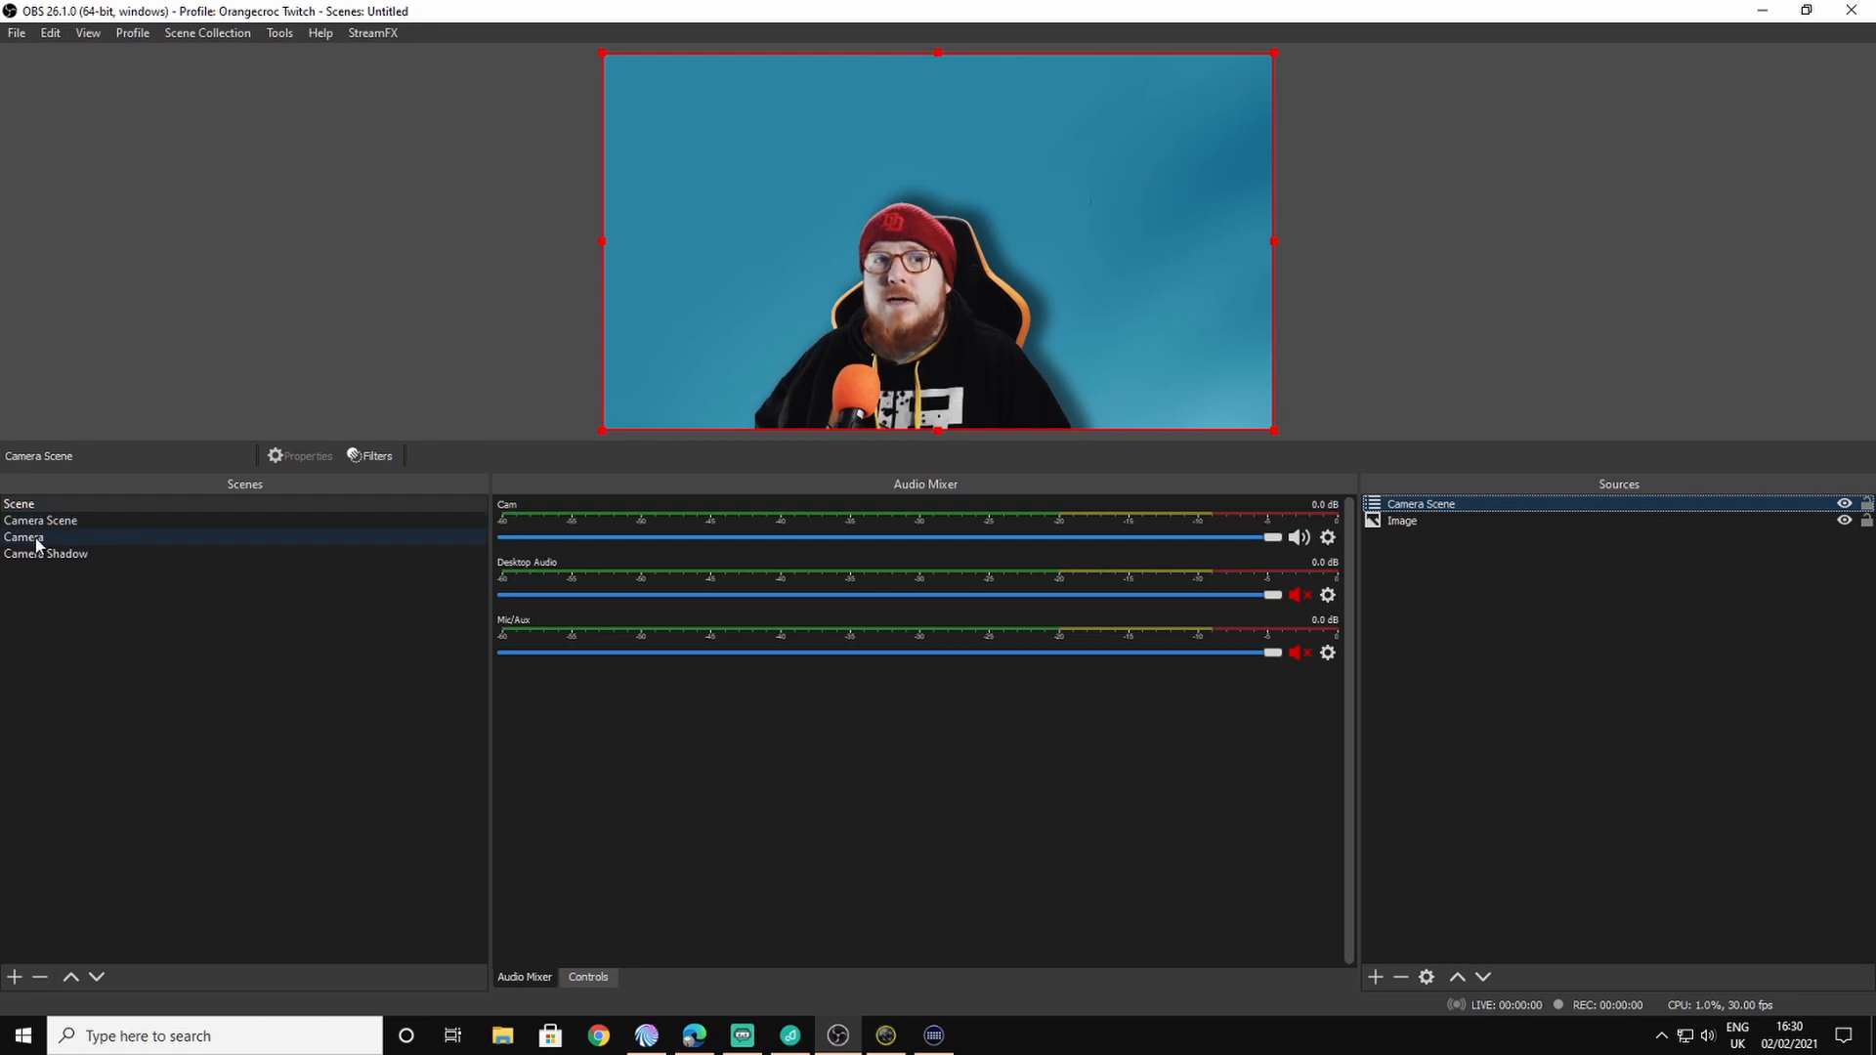
Step: Browse the Camera Scene, Camera and Camera Shadow scenes, selecting Camera Shadow's Camera source
{"action": "left_click", "coordinate": [46, 553]}
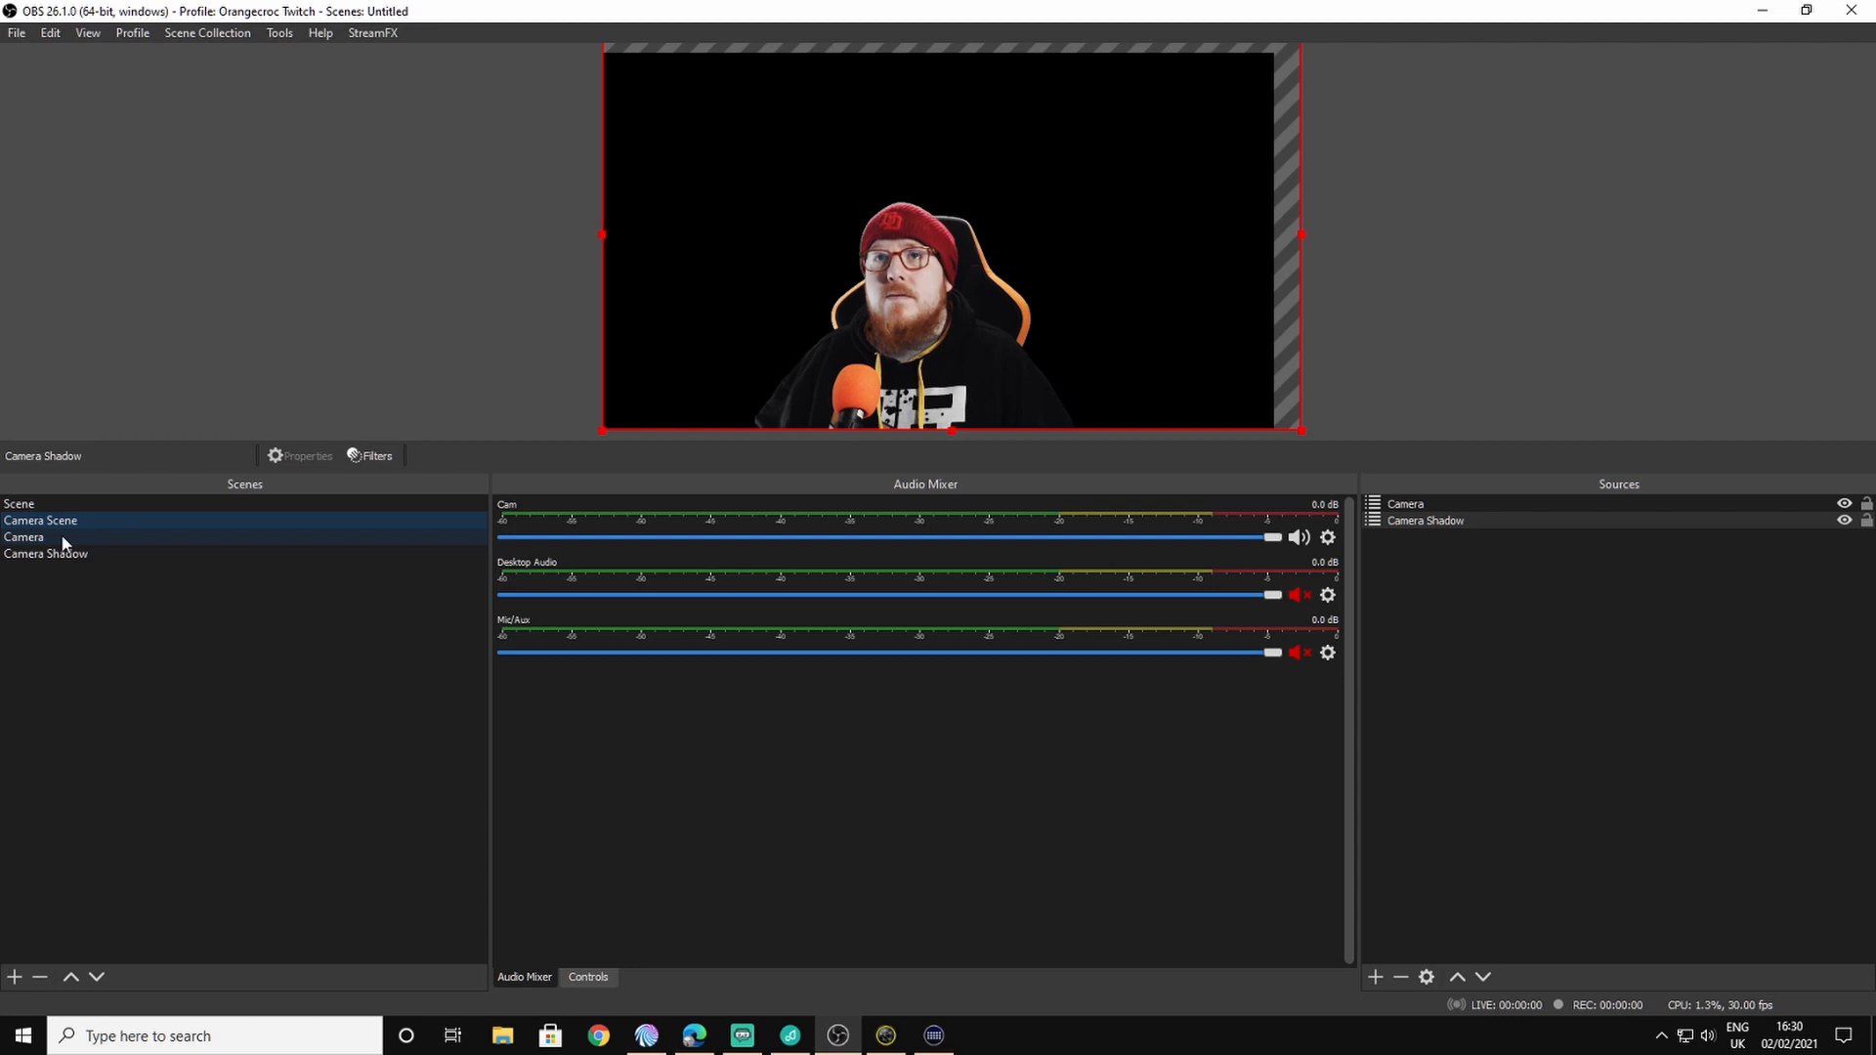
{"action": "left_click", "coordinate": [24, 537]}
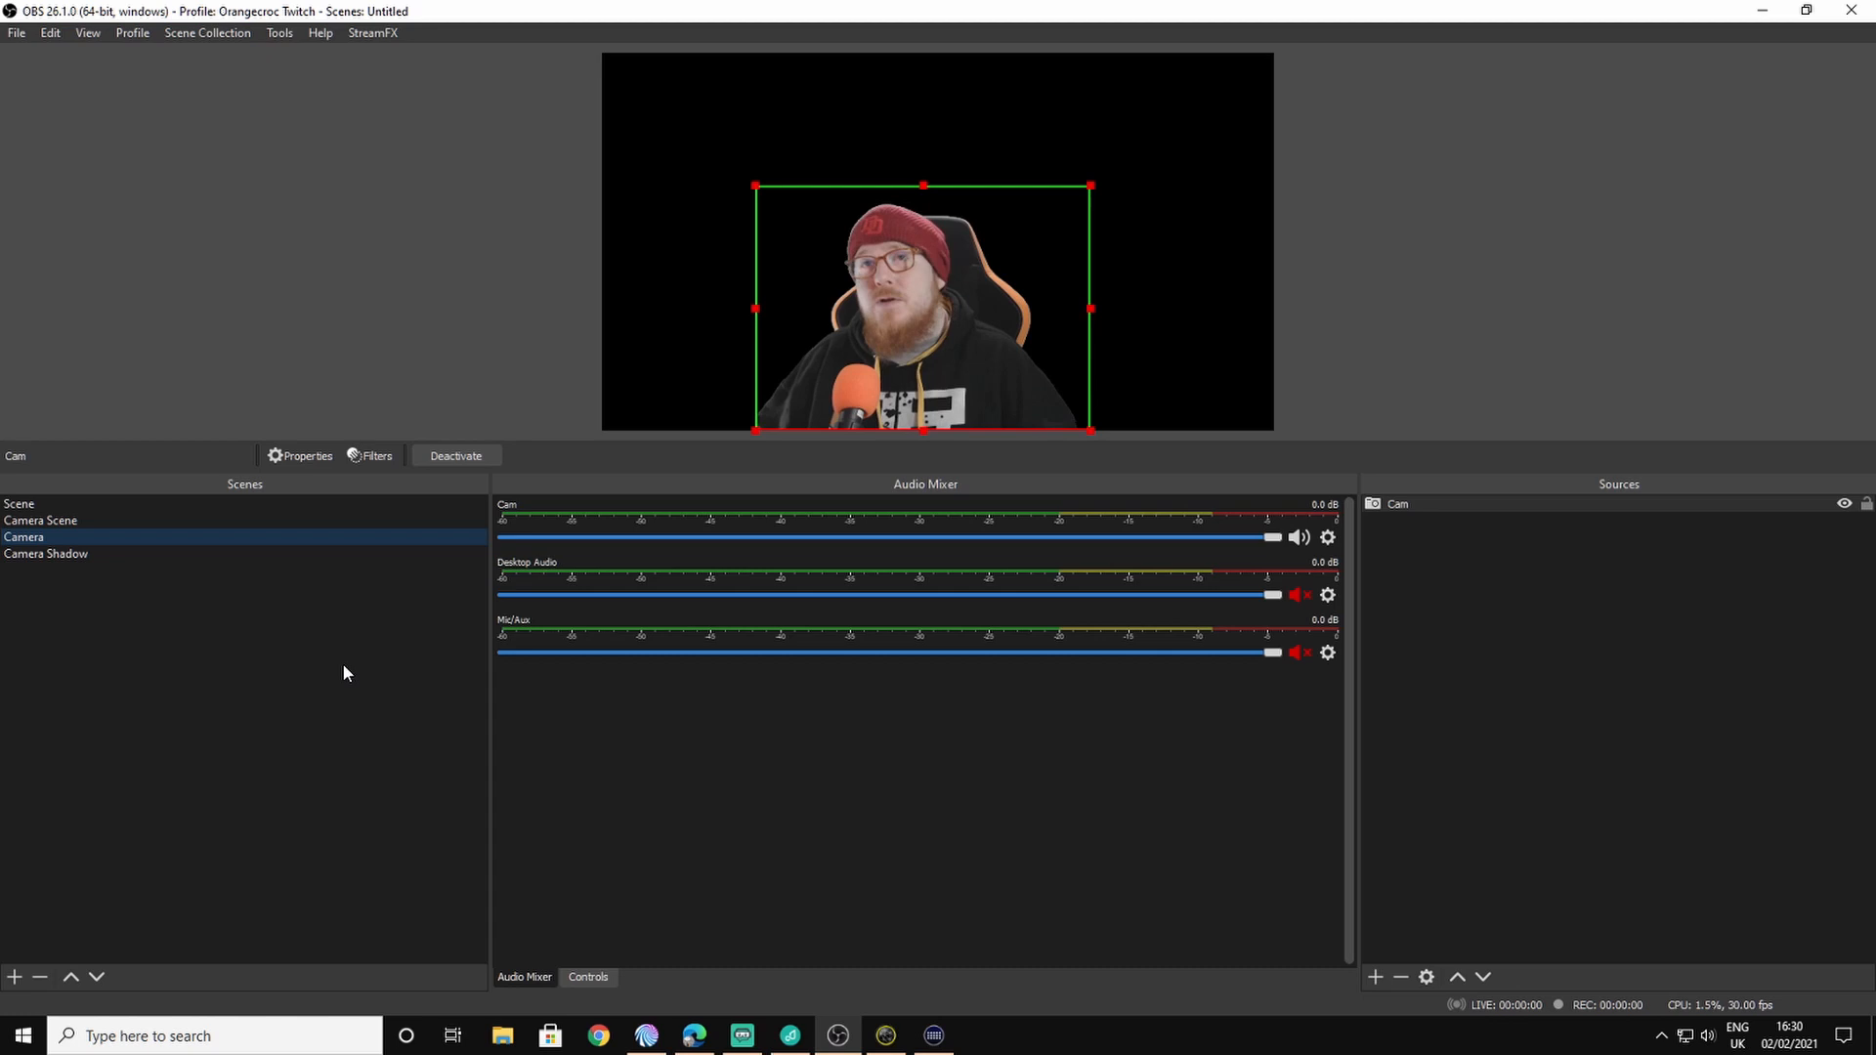
{"action": "left_click", "coordinate": [46, 553]}
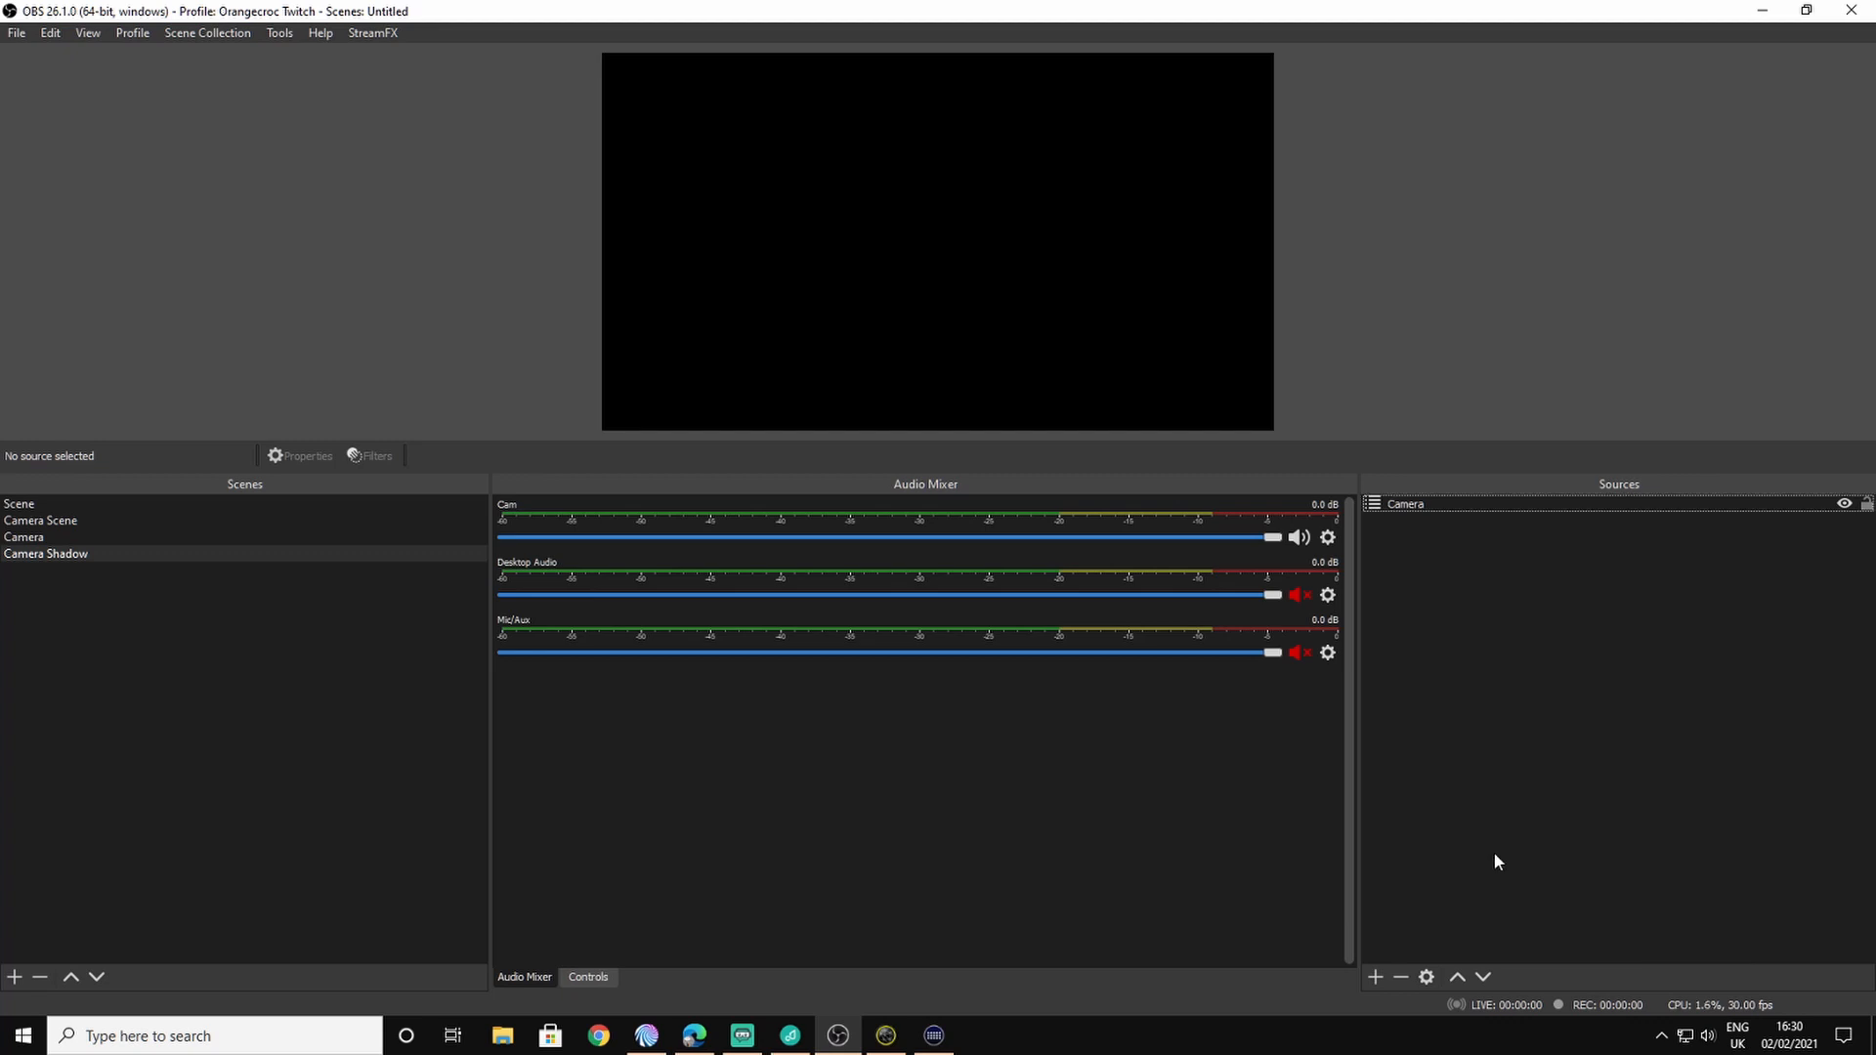
{"action": "left_click", "coordinate": [1405, 504]}
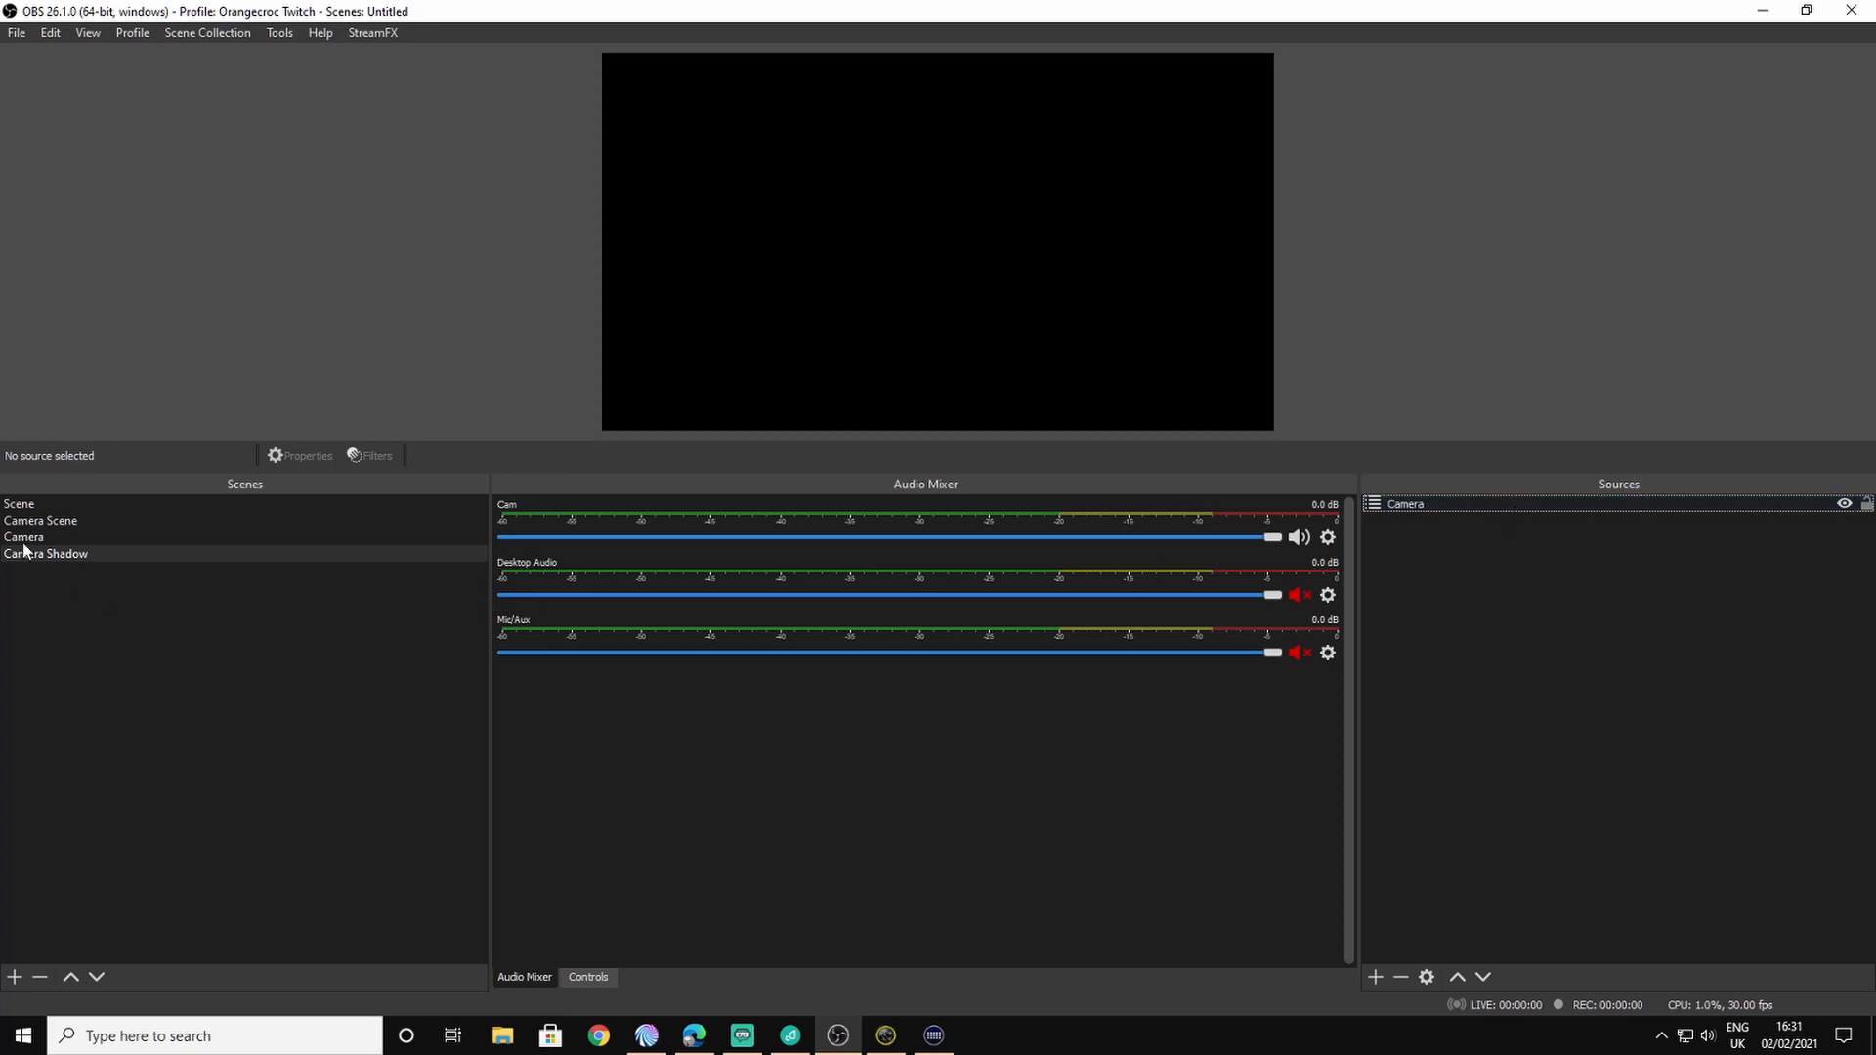
Step: Open the Filters window for the Camera Shadow scene
{"action": "left_click", "coordinate": [23, 537]}
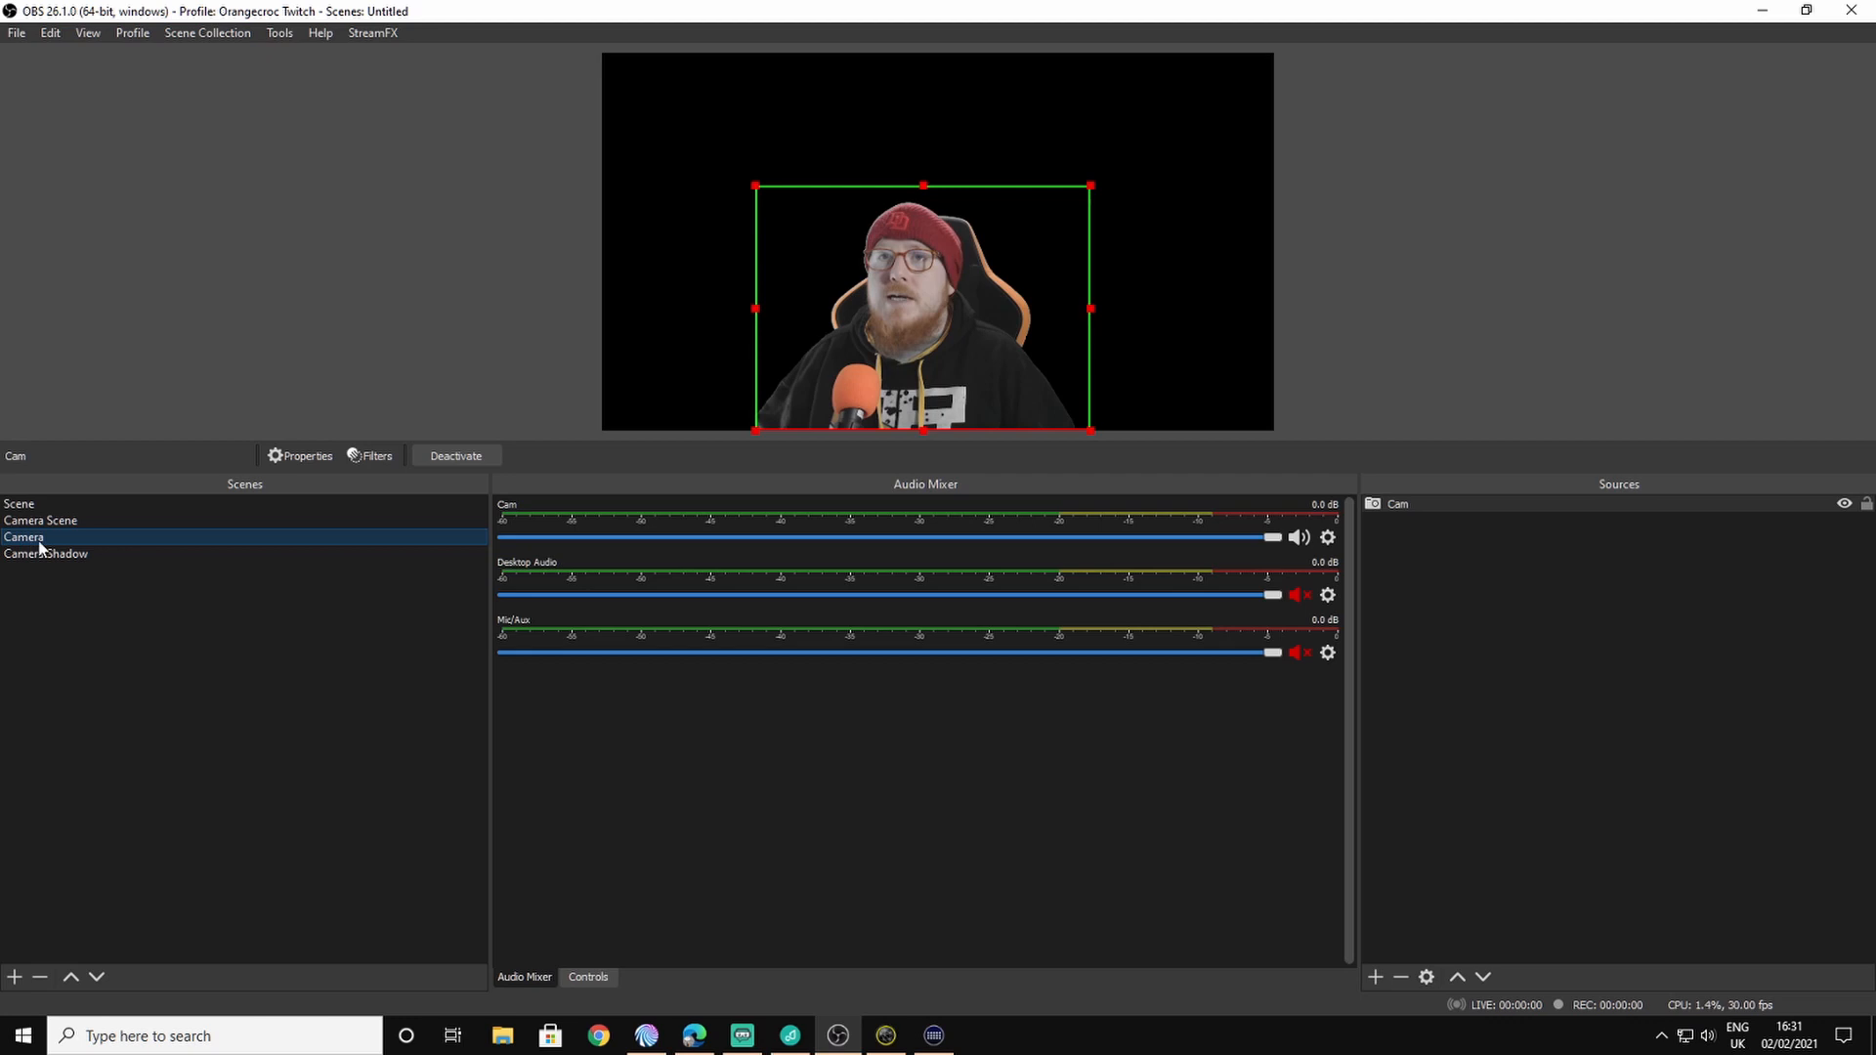
{"action": "right_click", "coordinate": [46, 554]}
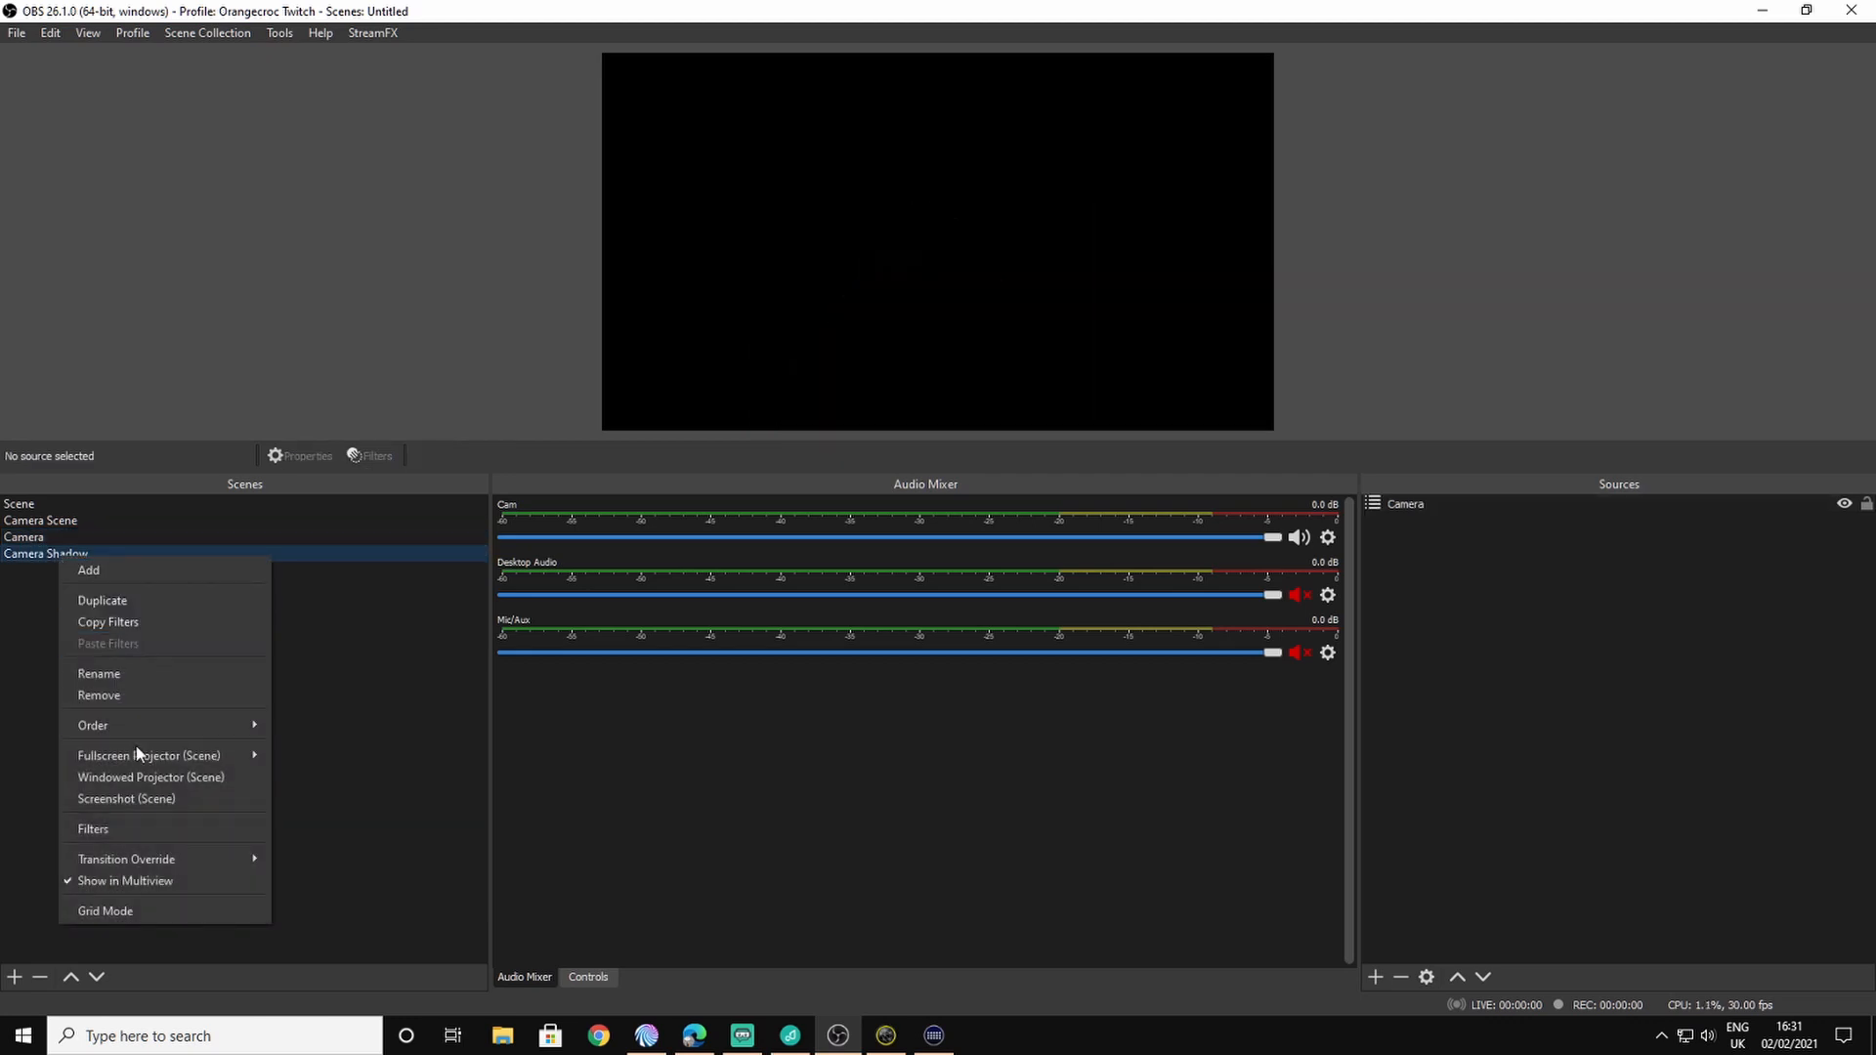
{"action": "left_click", "coordinate": [92, 828]}
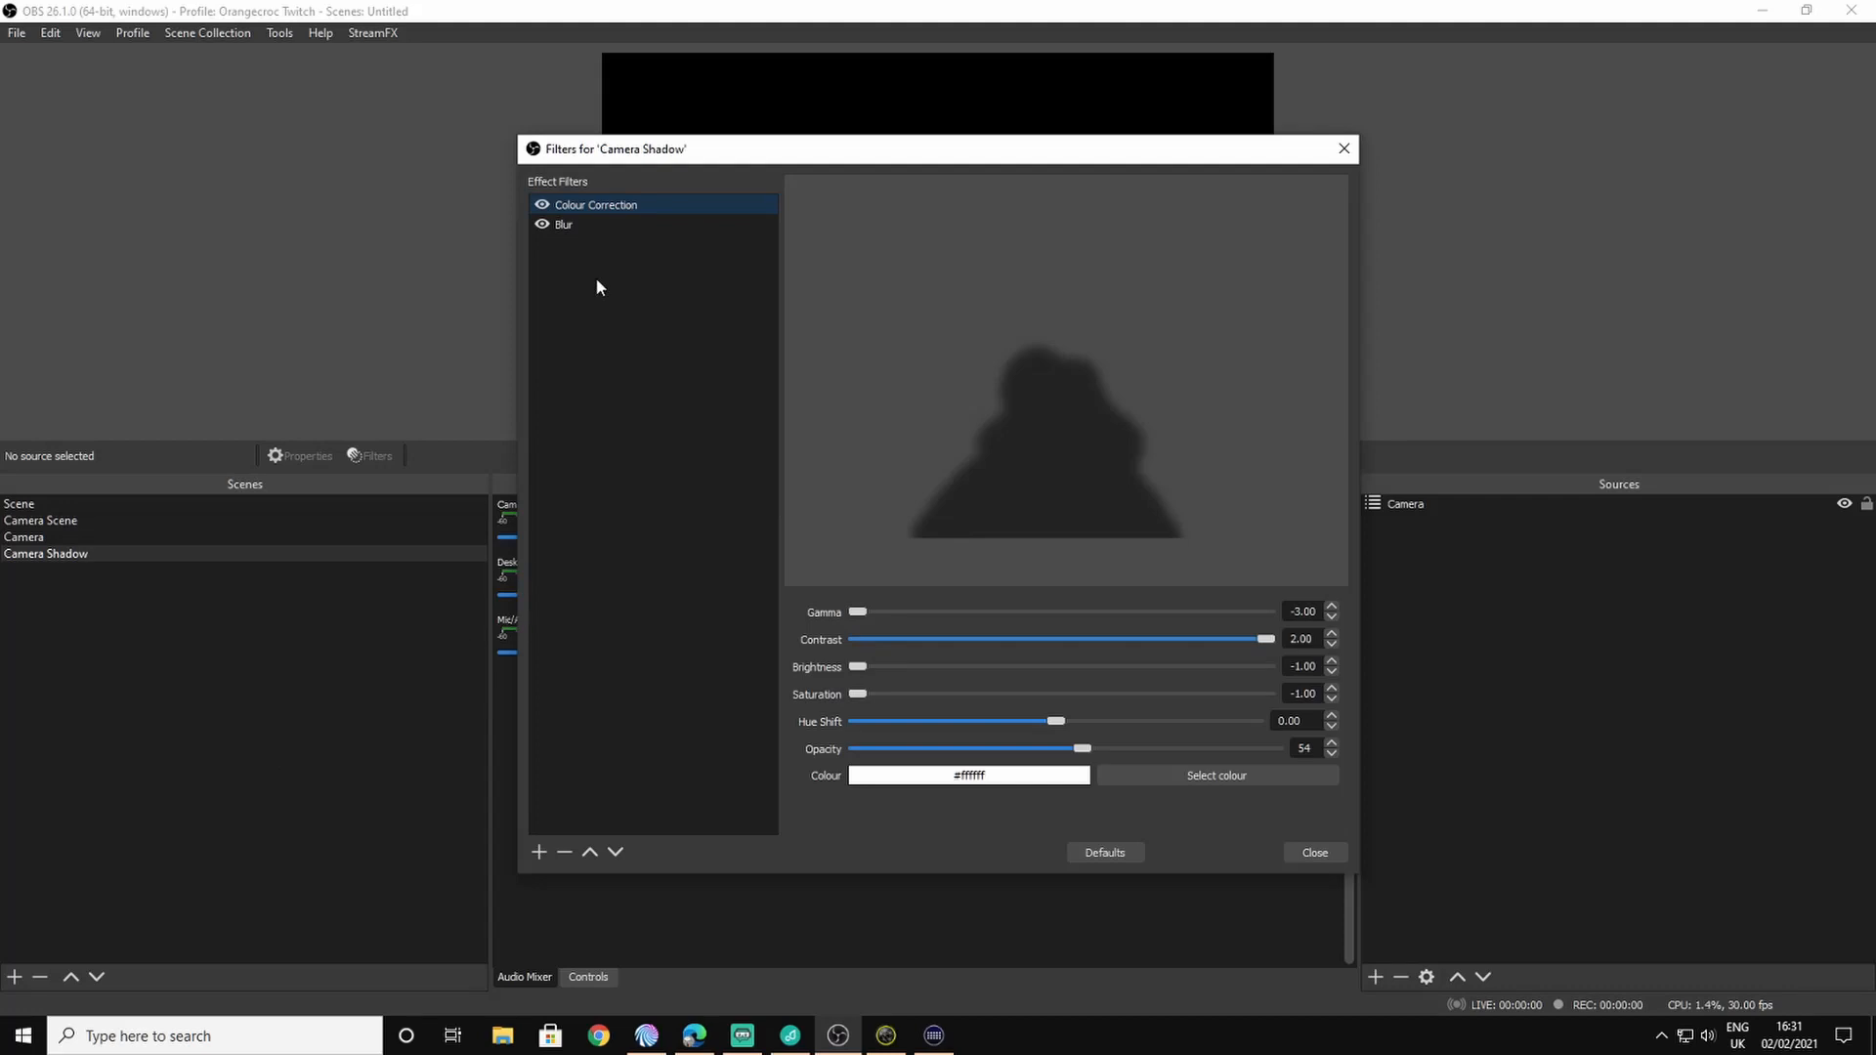
Step: Return the Colour Correction saturation to -1 and select the Blur filter
{"action": "right_click", "coordinate": [595, 204]}
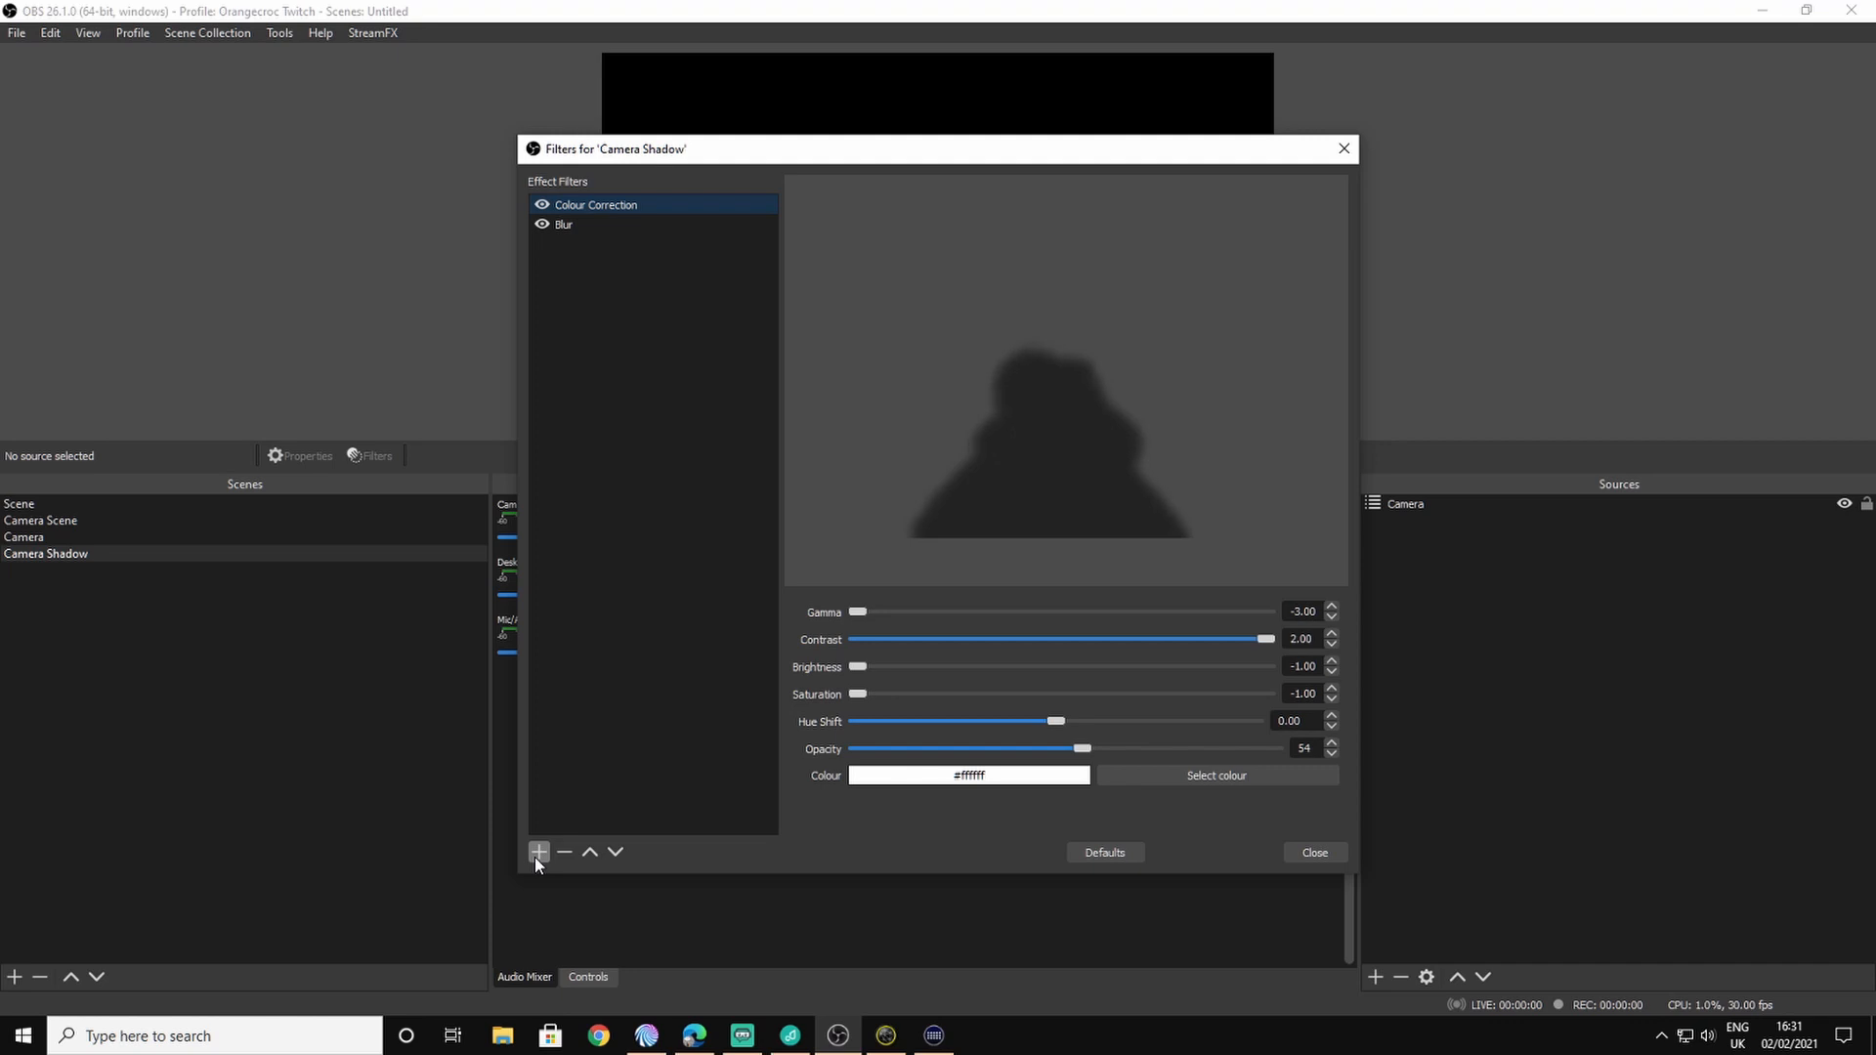
{"action": "left_click", "coordinate": [538, 853]}
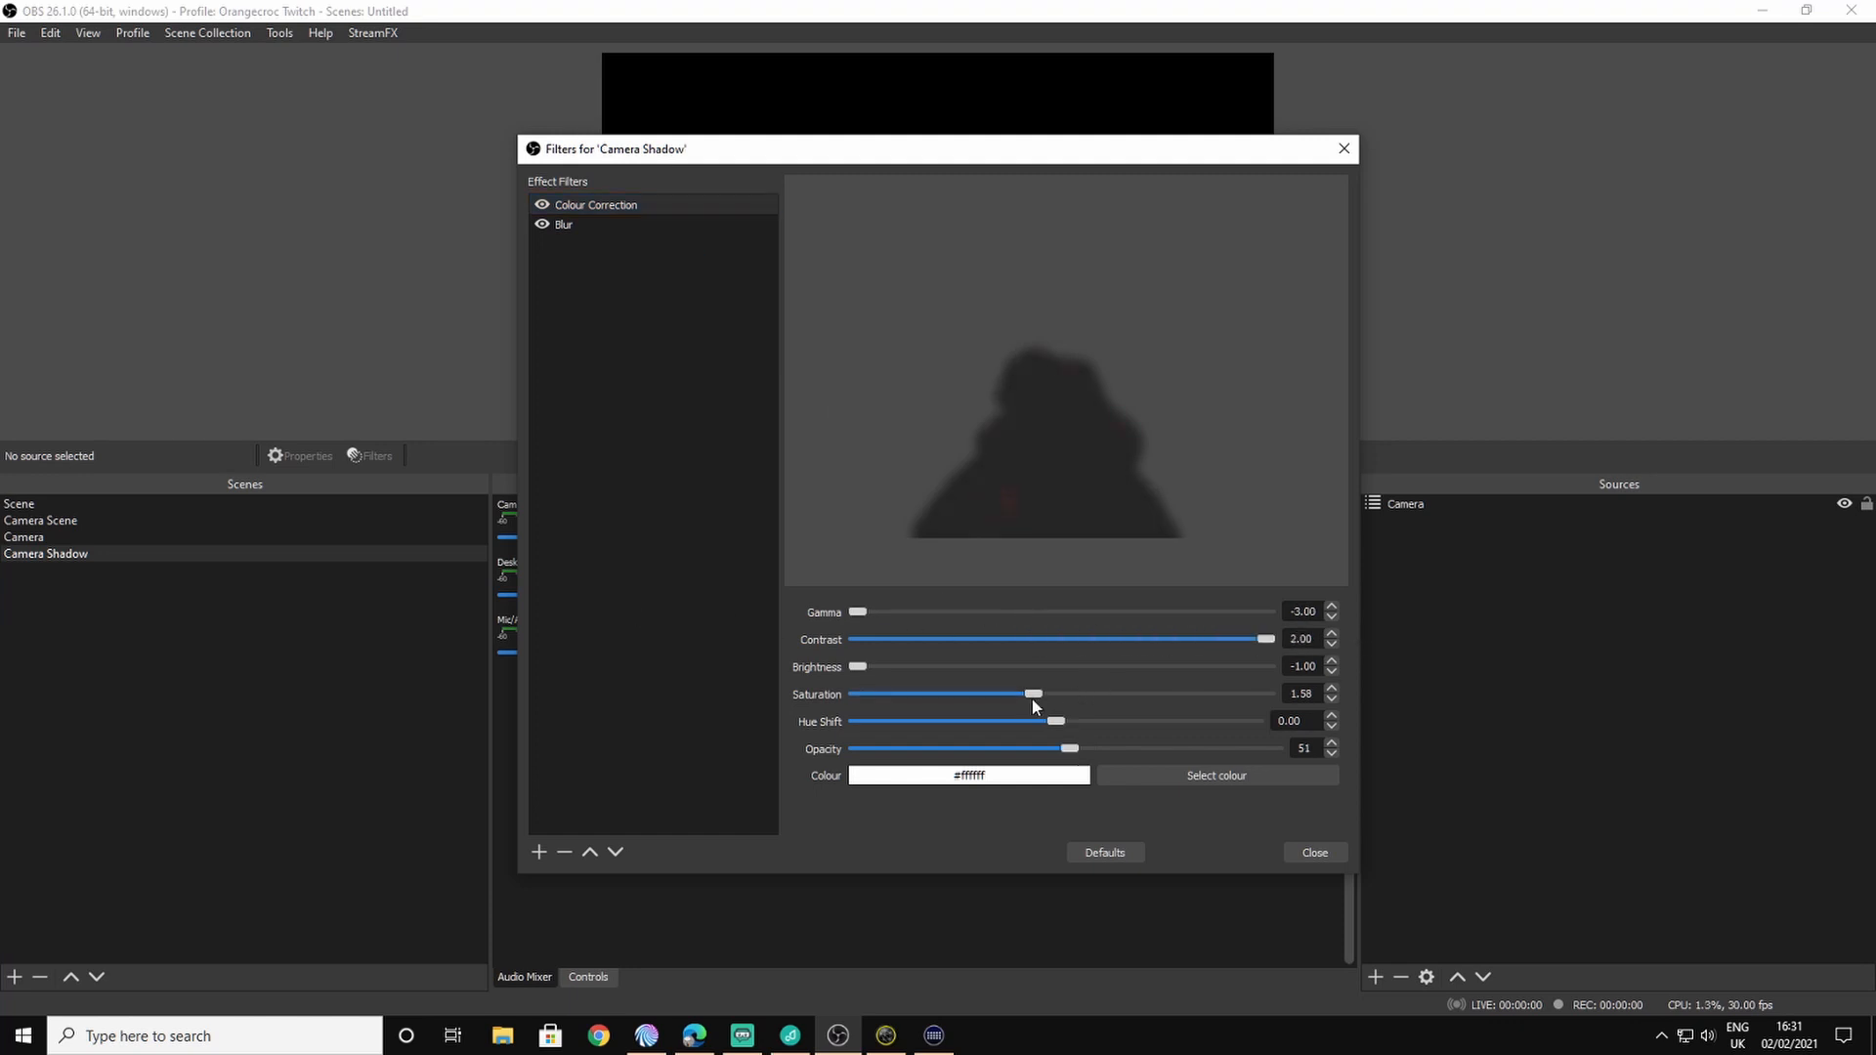
{"action": "left_click_drag", "start_coordinate": [1033, 694], "coordinate": [857, 694]}
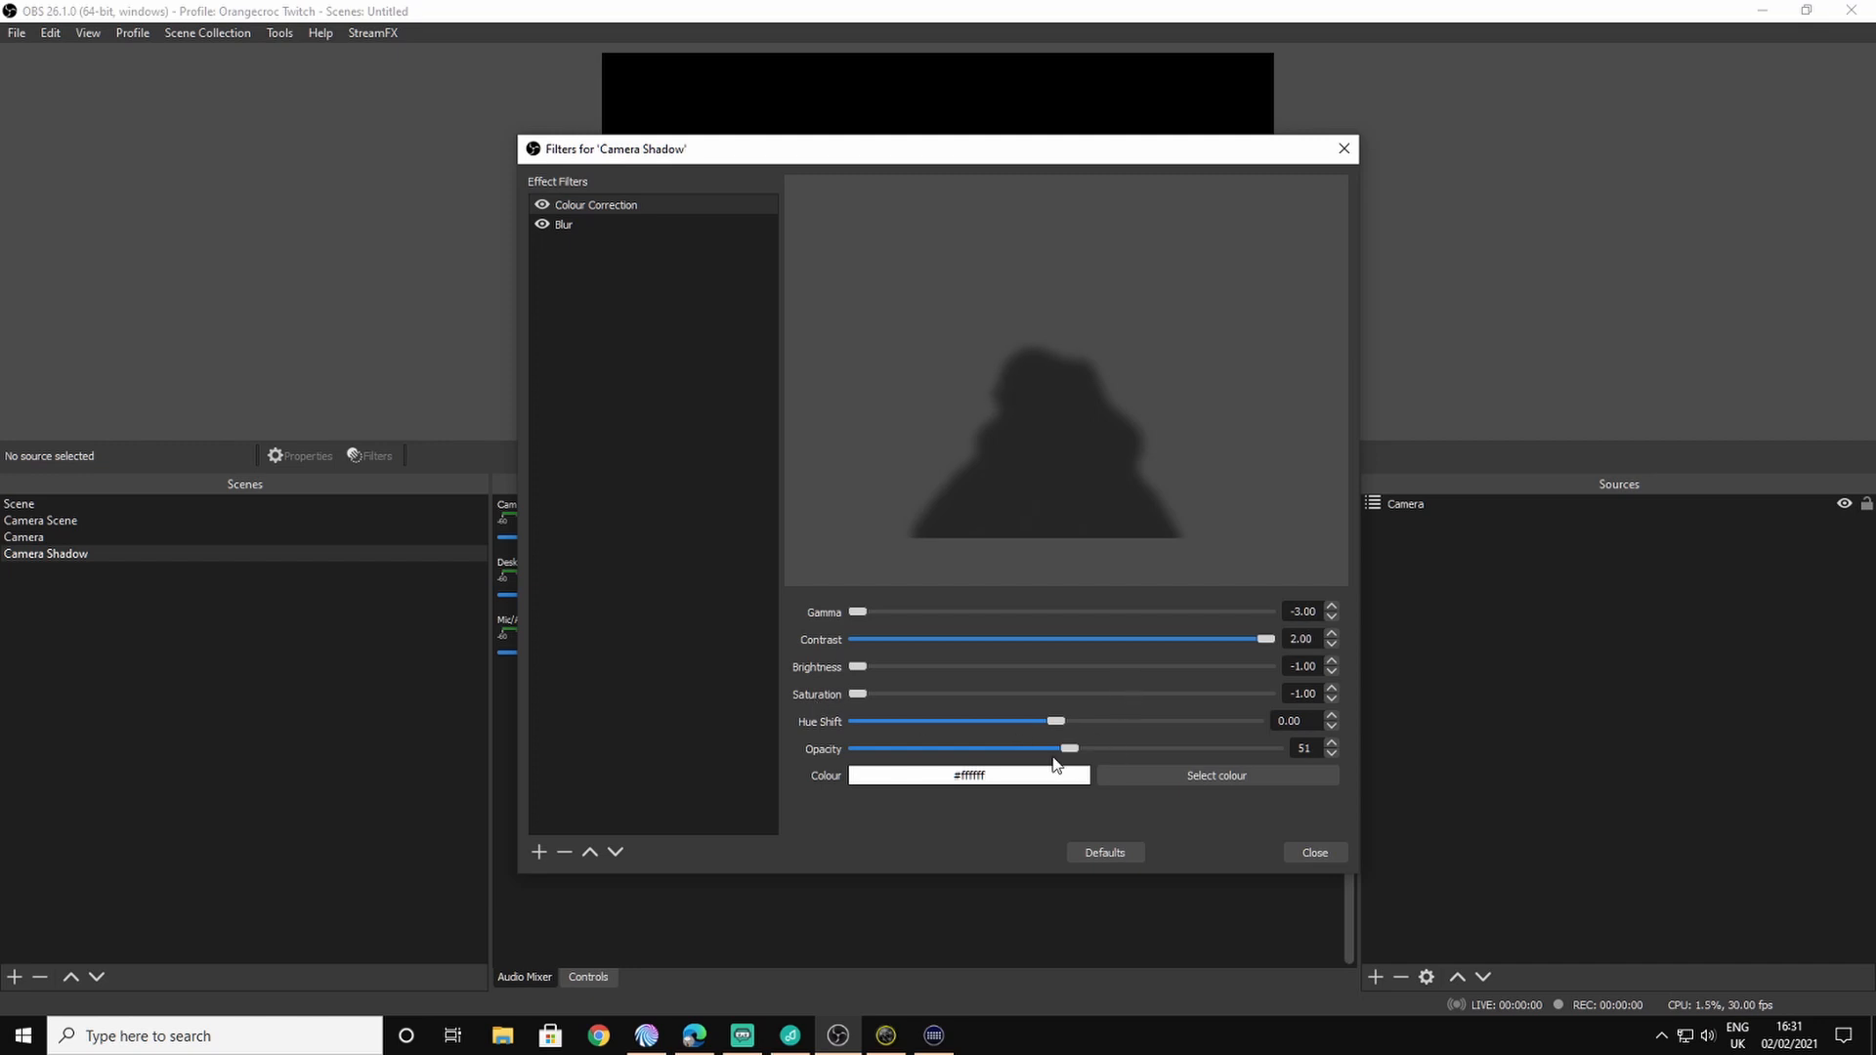
{"action": "mouse_move", "coordinate": [1068, 751]}
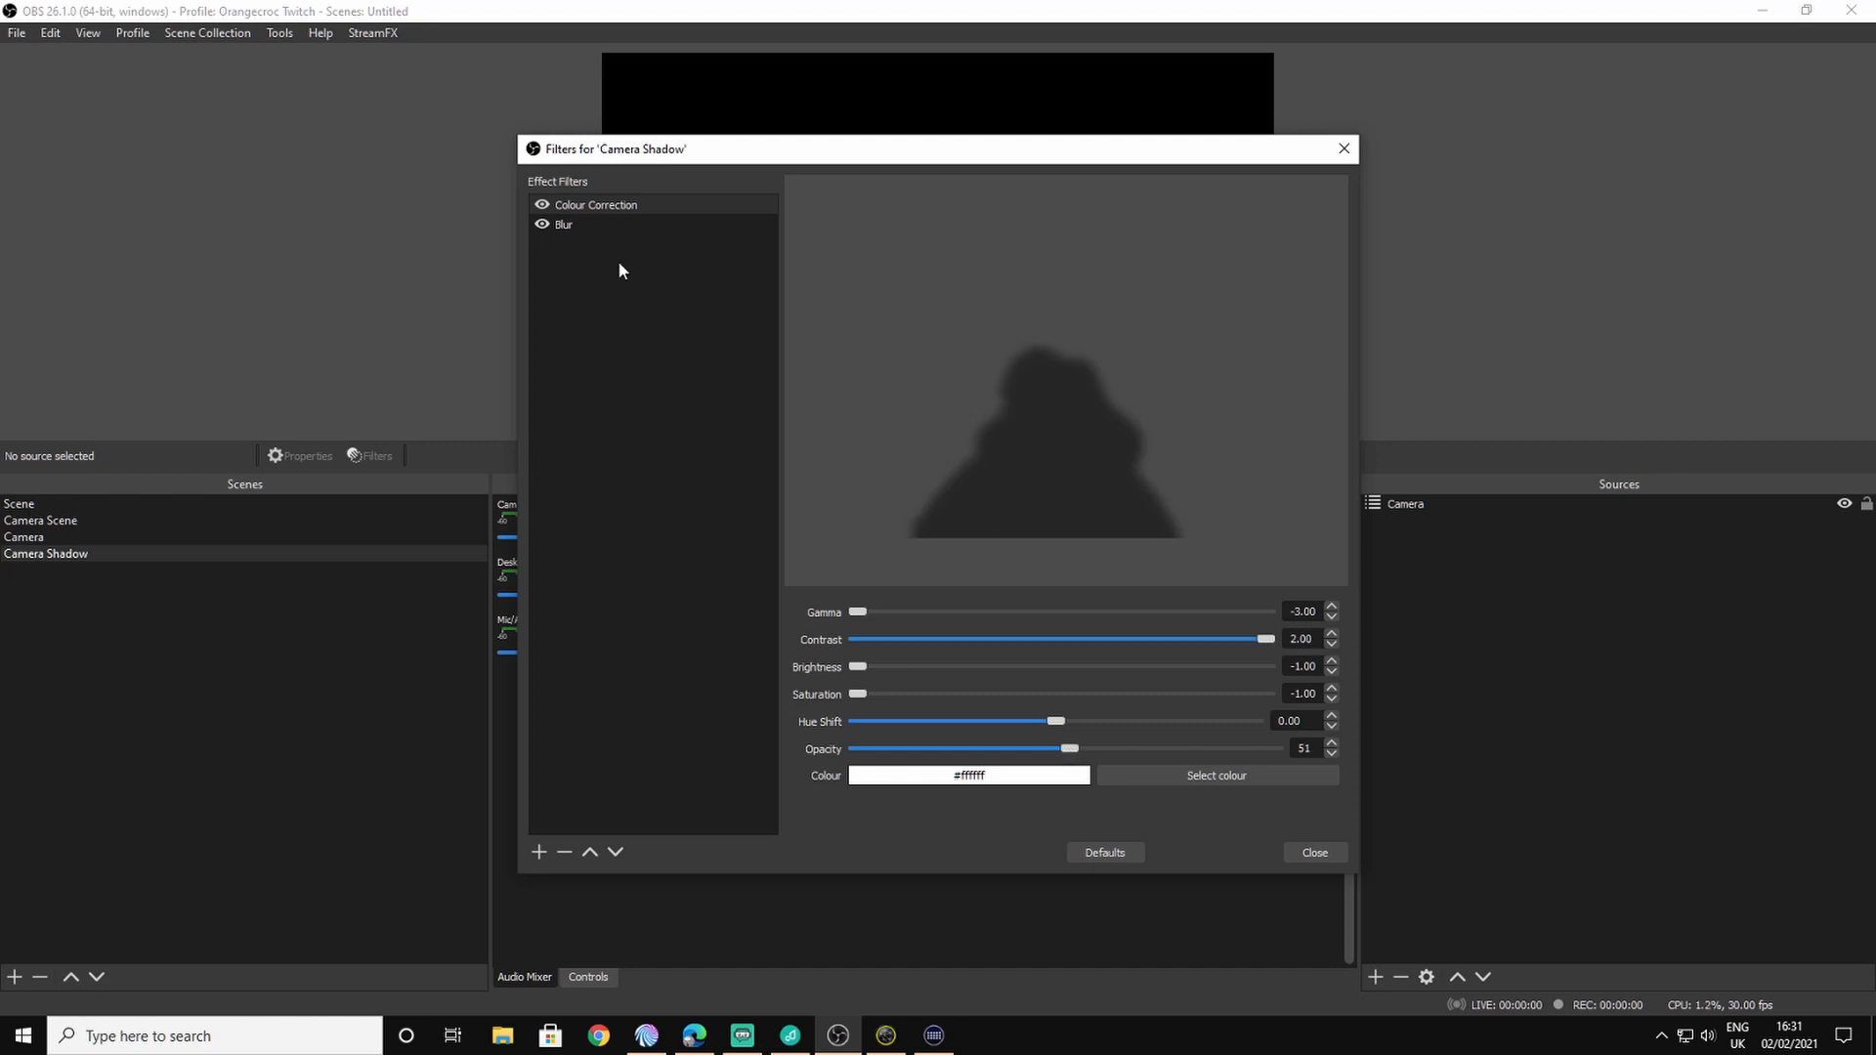
{"action": "left_click", "coordinate": [564, 225]}
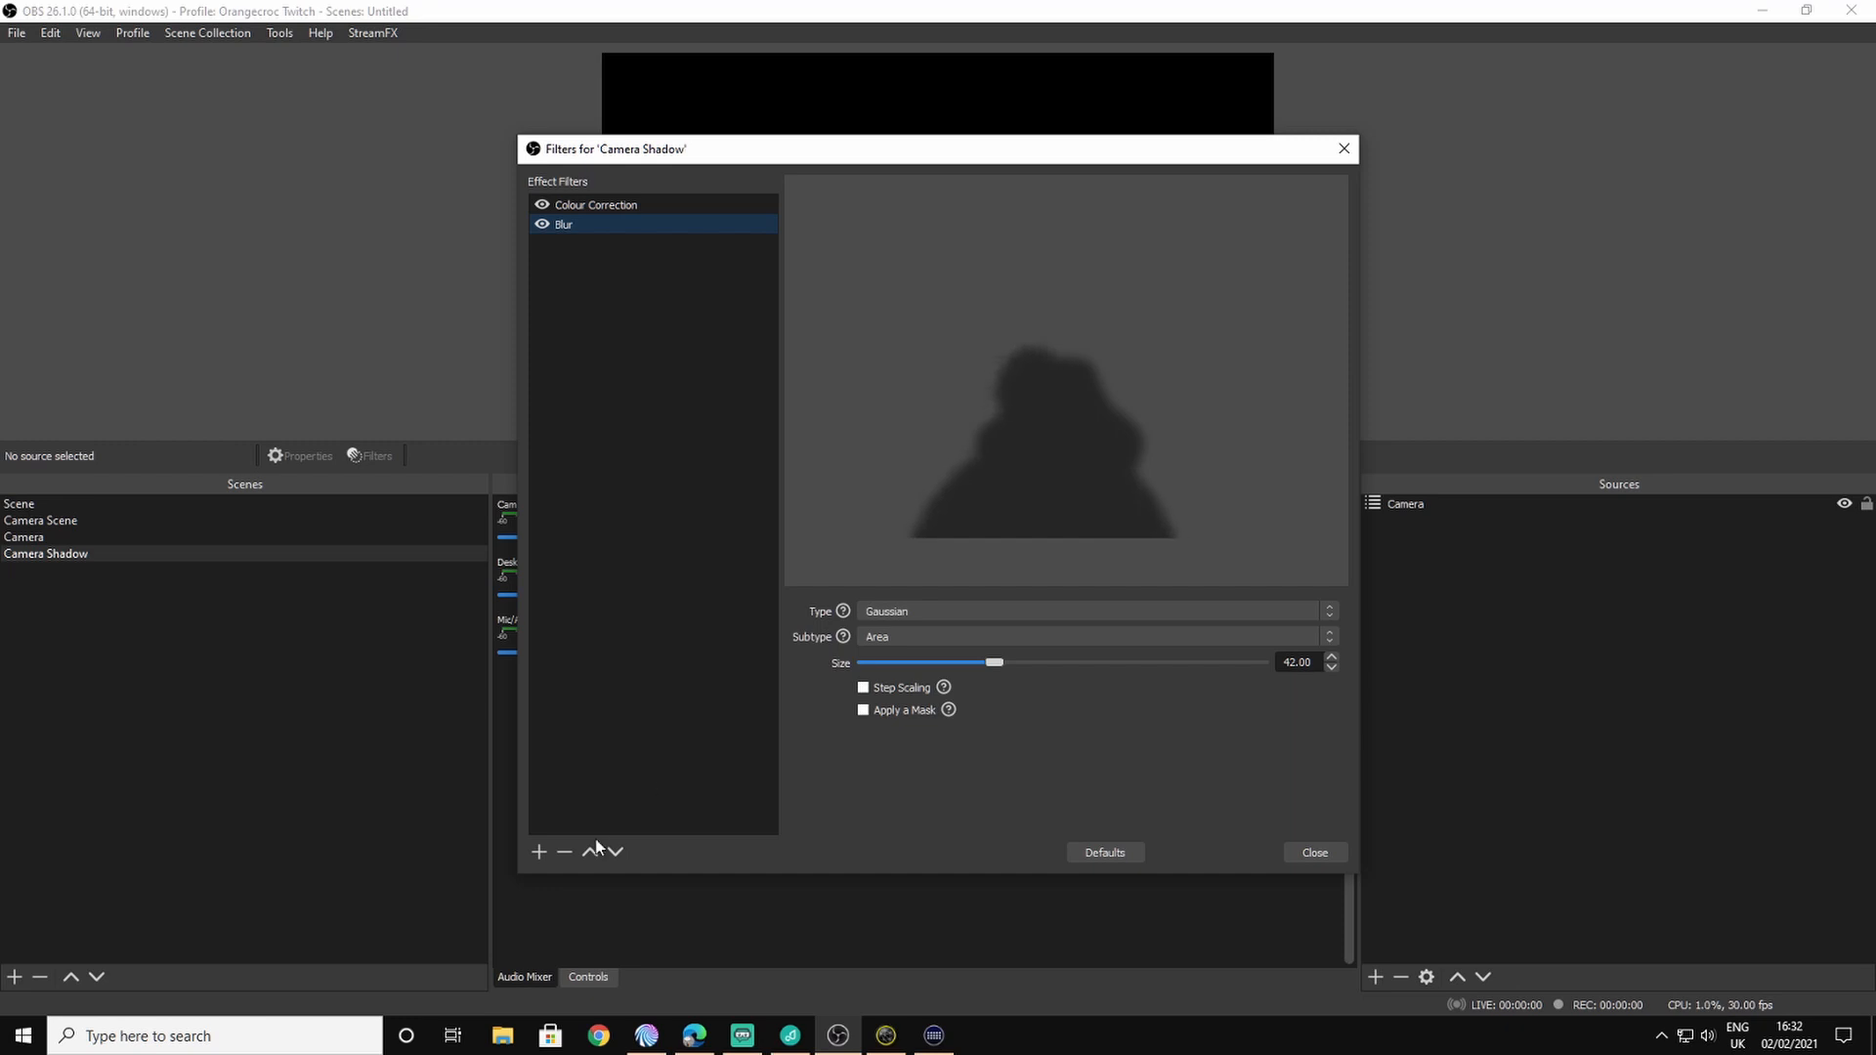
Step: Drag the Gaussian Blur size down to 1, settle it at 35, and close Filters
{"action": "left_click", "coordinate": [537, 852]}
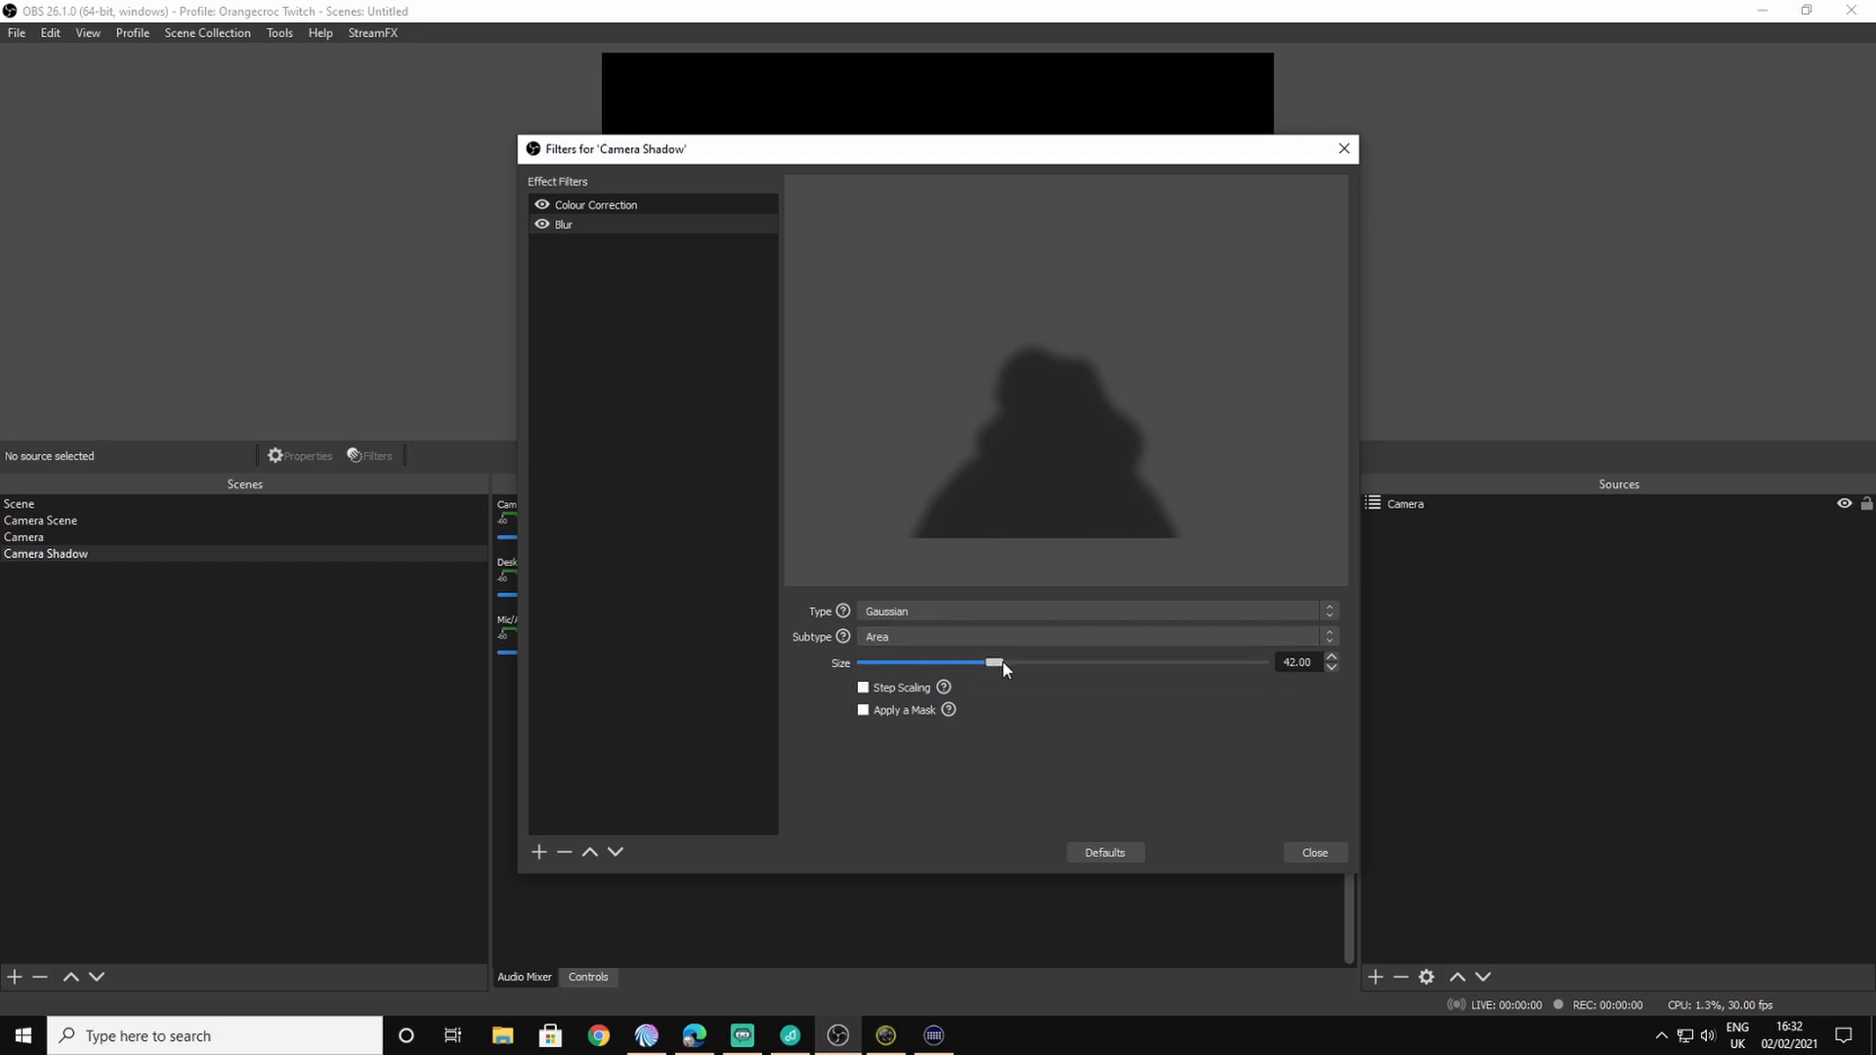
{"action": "left_click_drag", "start_coordinate": [993, 663], "coordinate": [864, 662]}
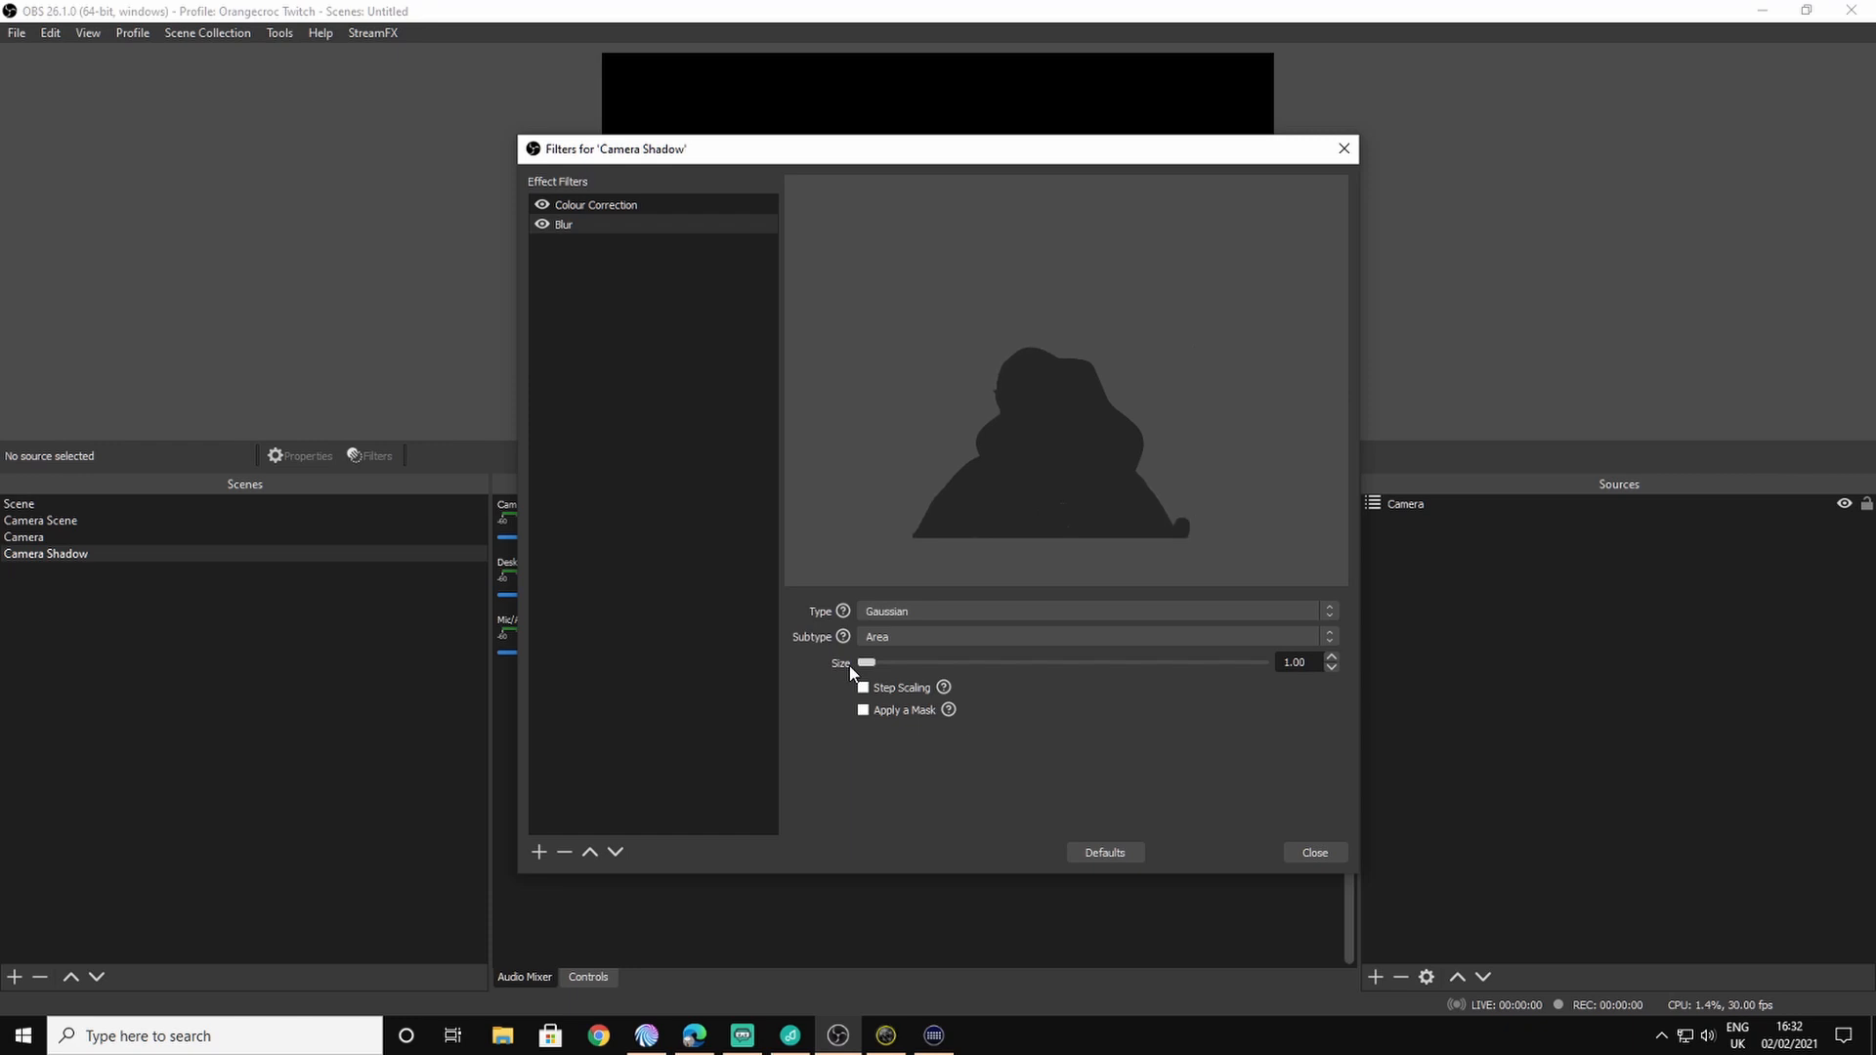
{"action": "left_click_drag", "start_coordinate": [869, 662], "coordinate": [1256, 661]}
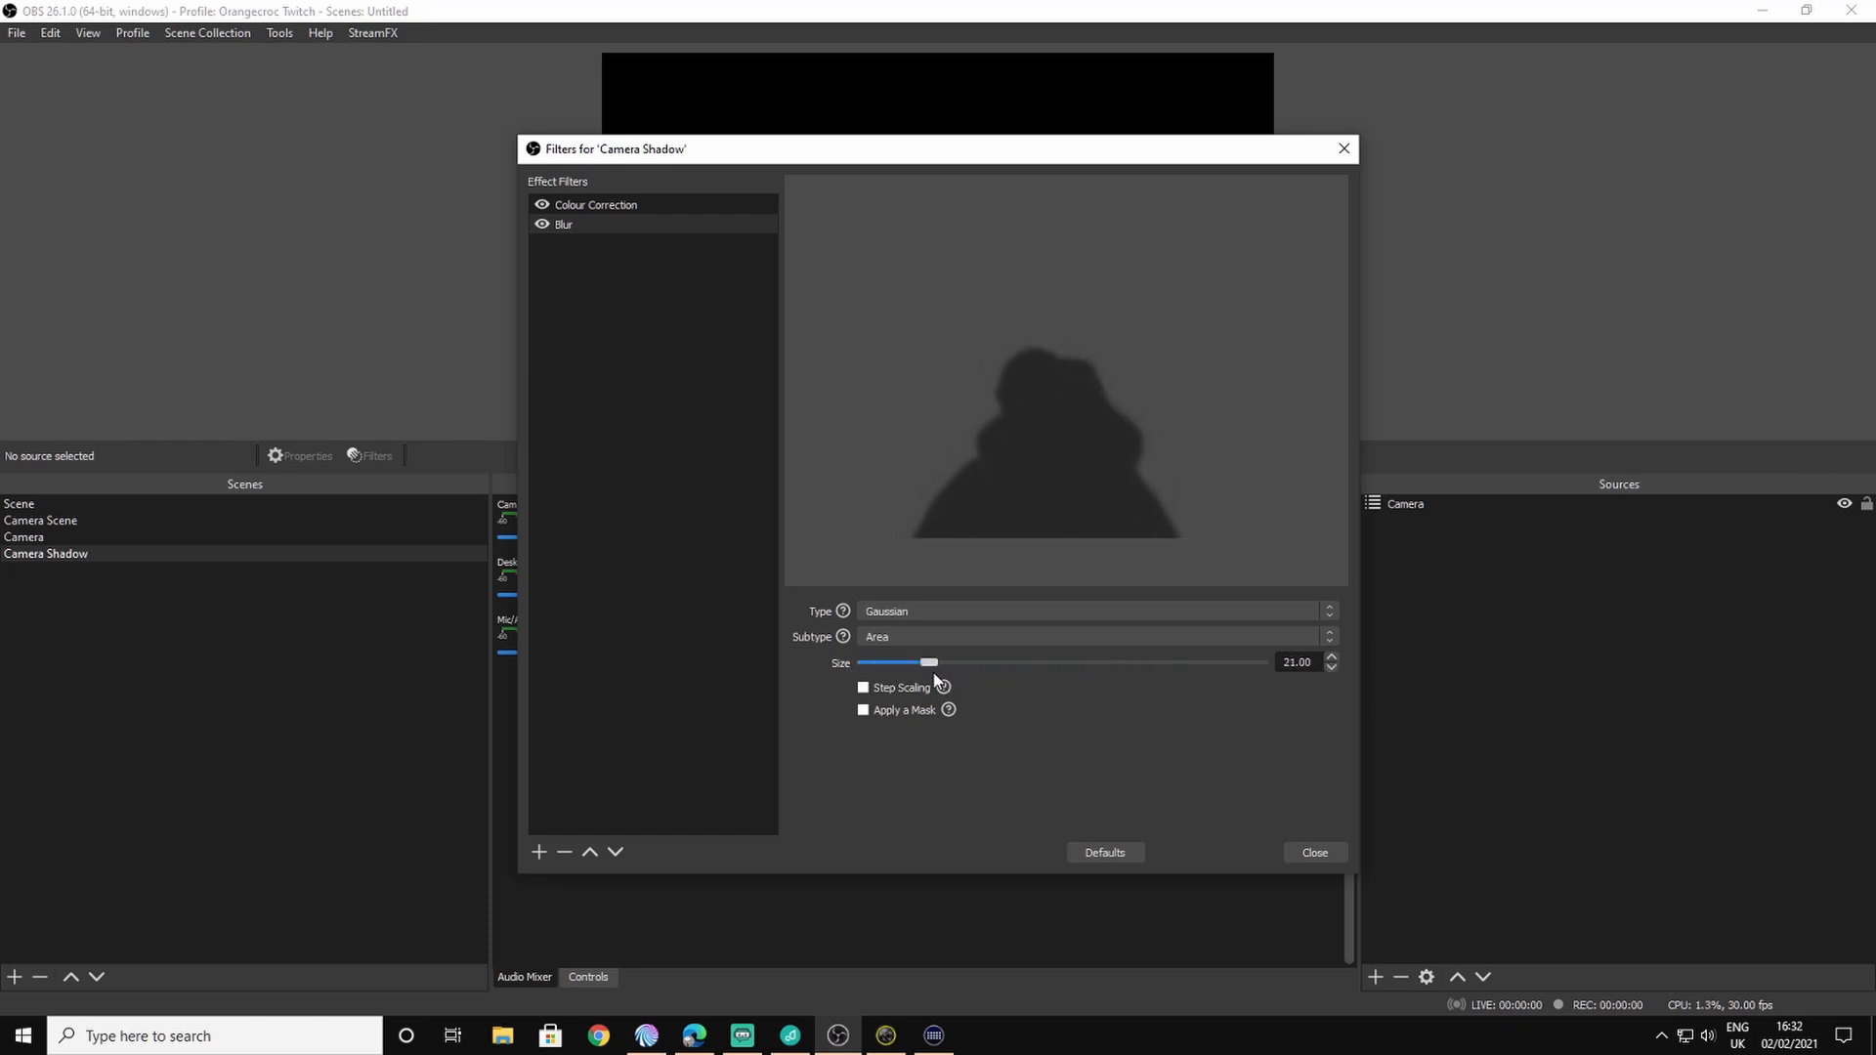
{"action": "left_click_drag", "start_coordinate": [927, 662], "coordinate": [972, 661]}
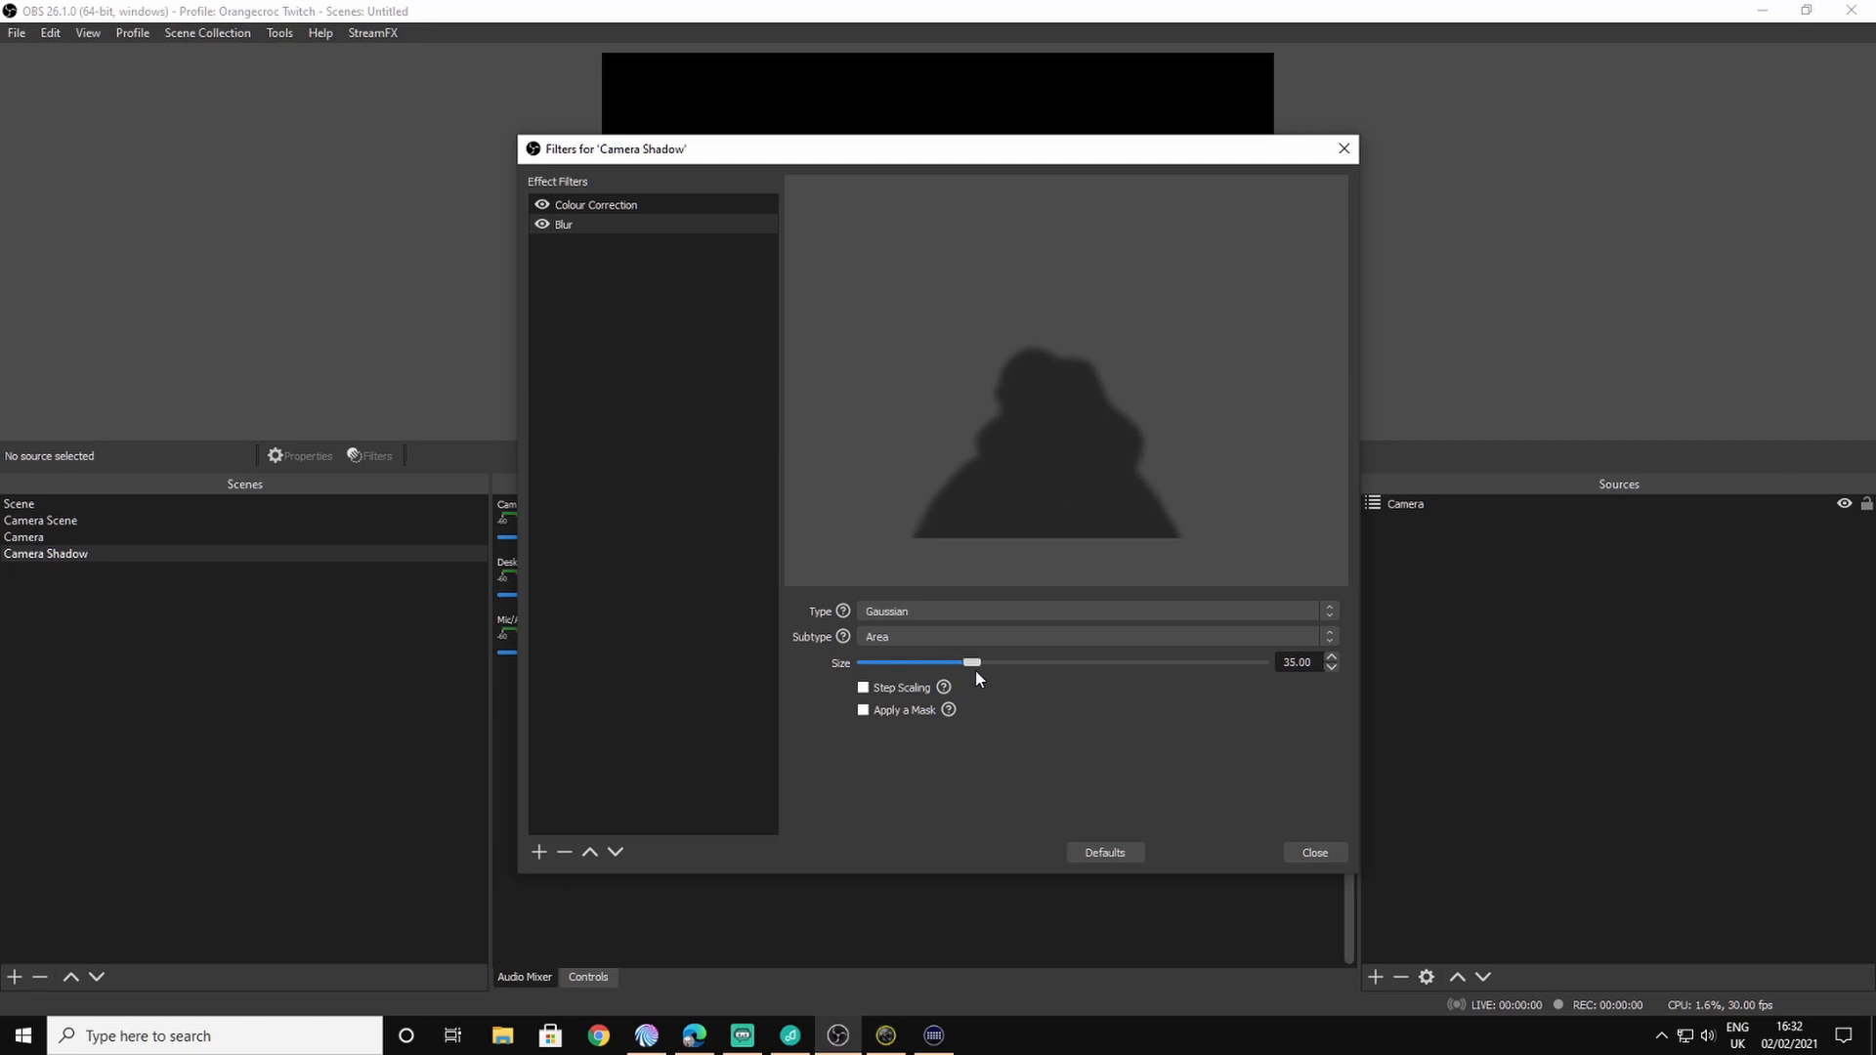
{"action": "mouse_move", "coordinate": [1190, 801]}
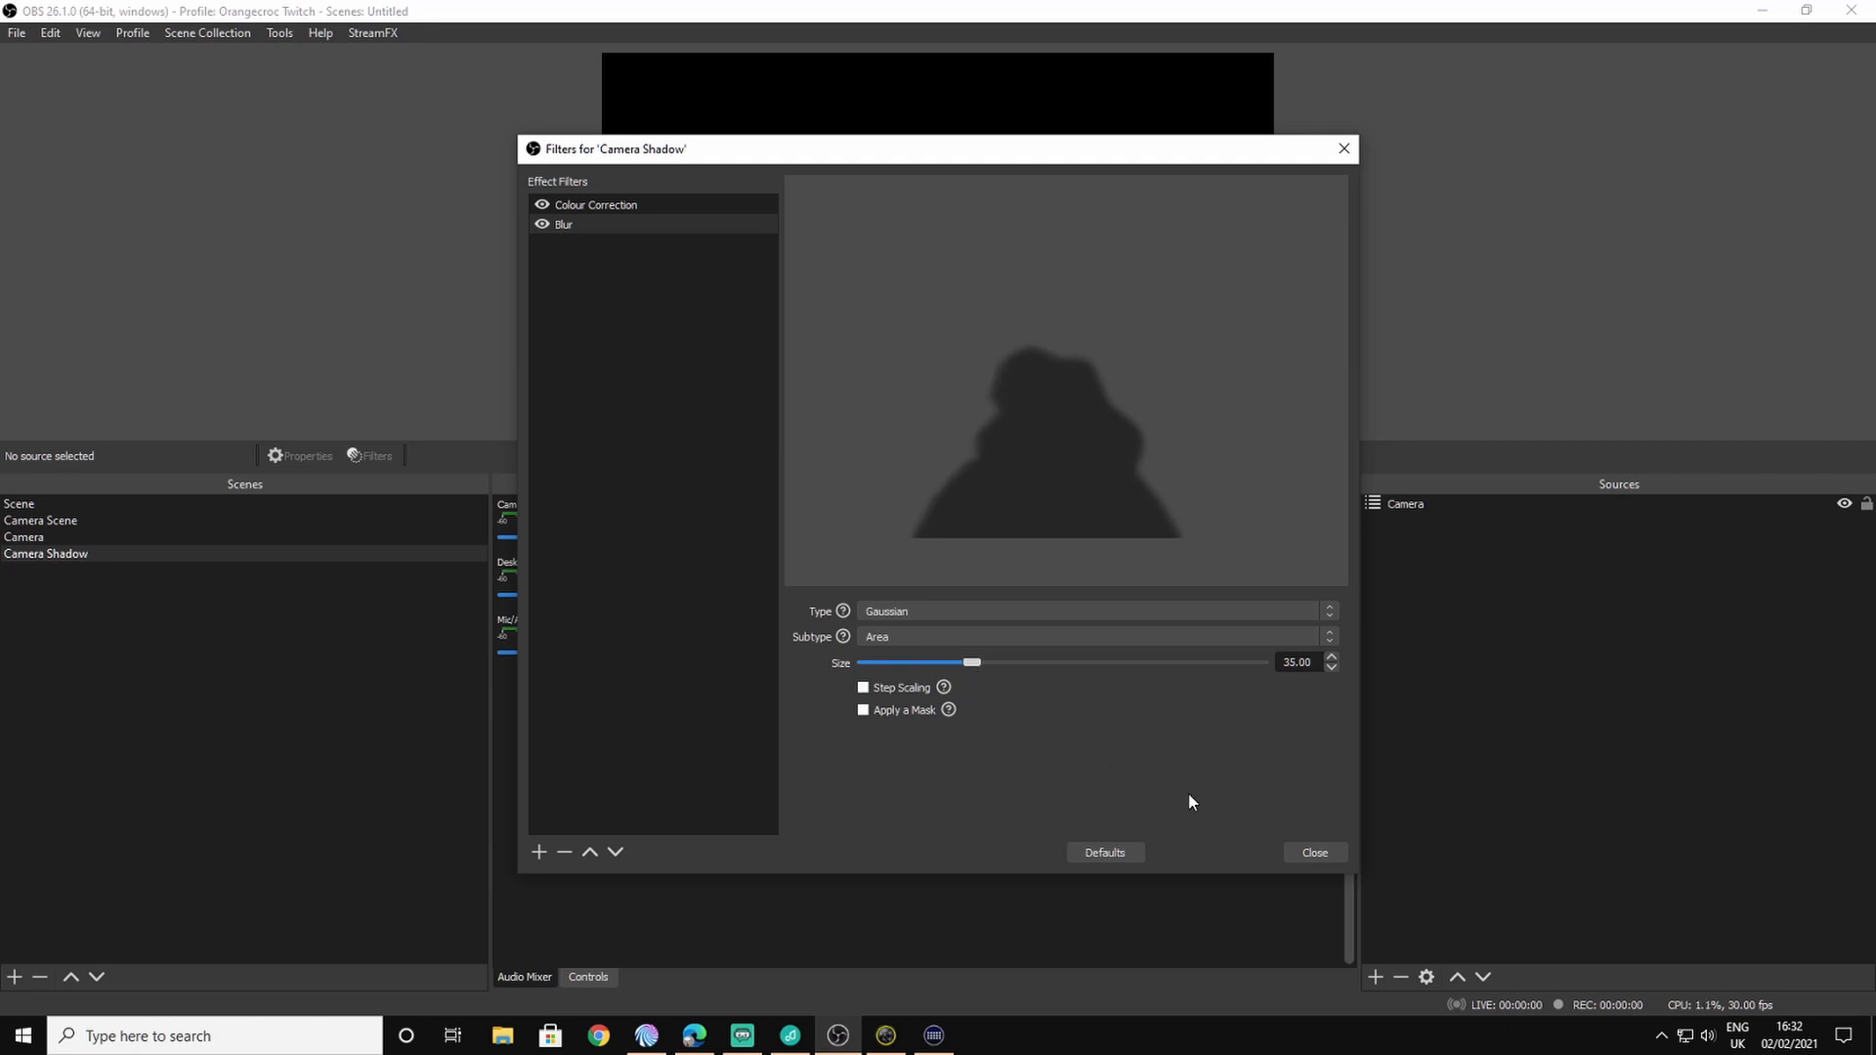
{"action": "left_click", "coordinate": [1312, 852]}
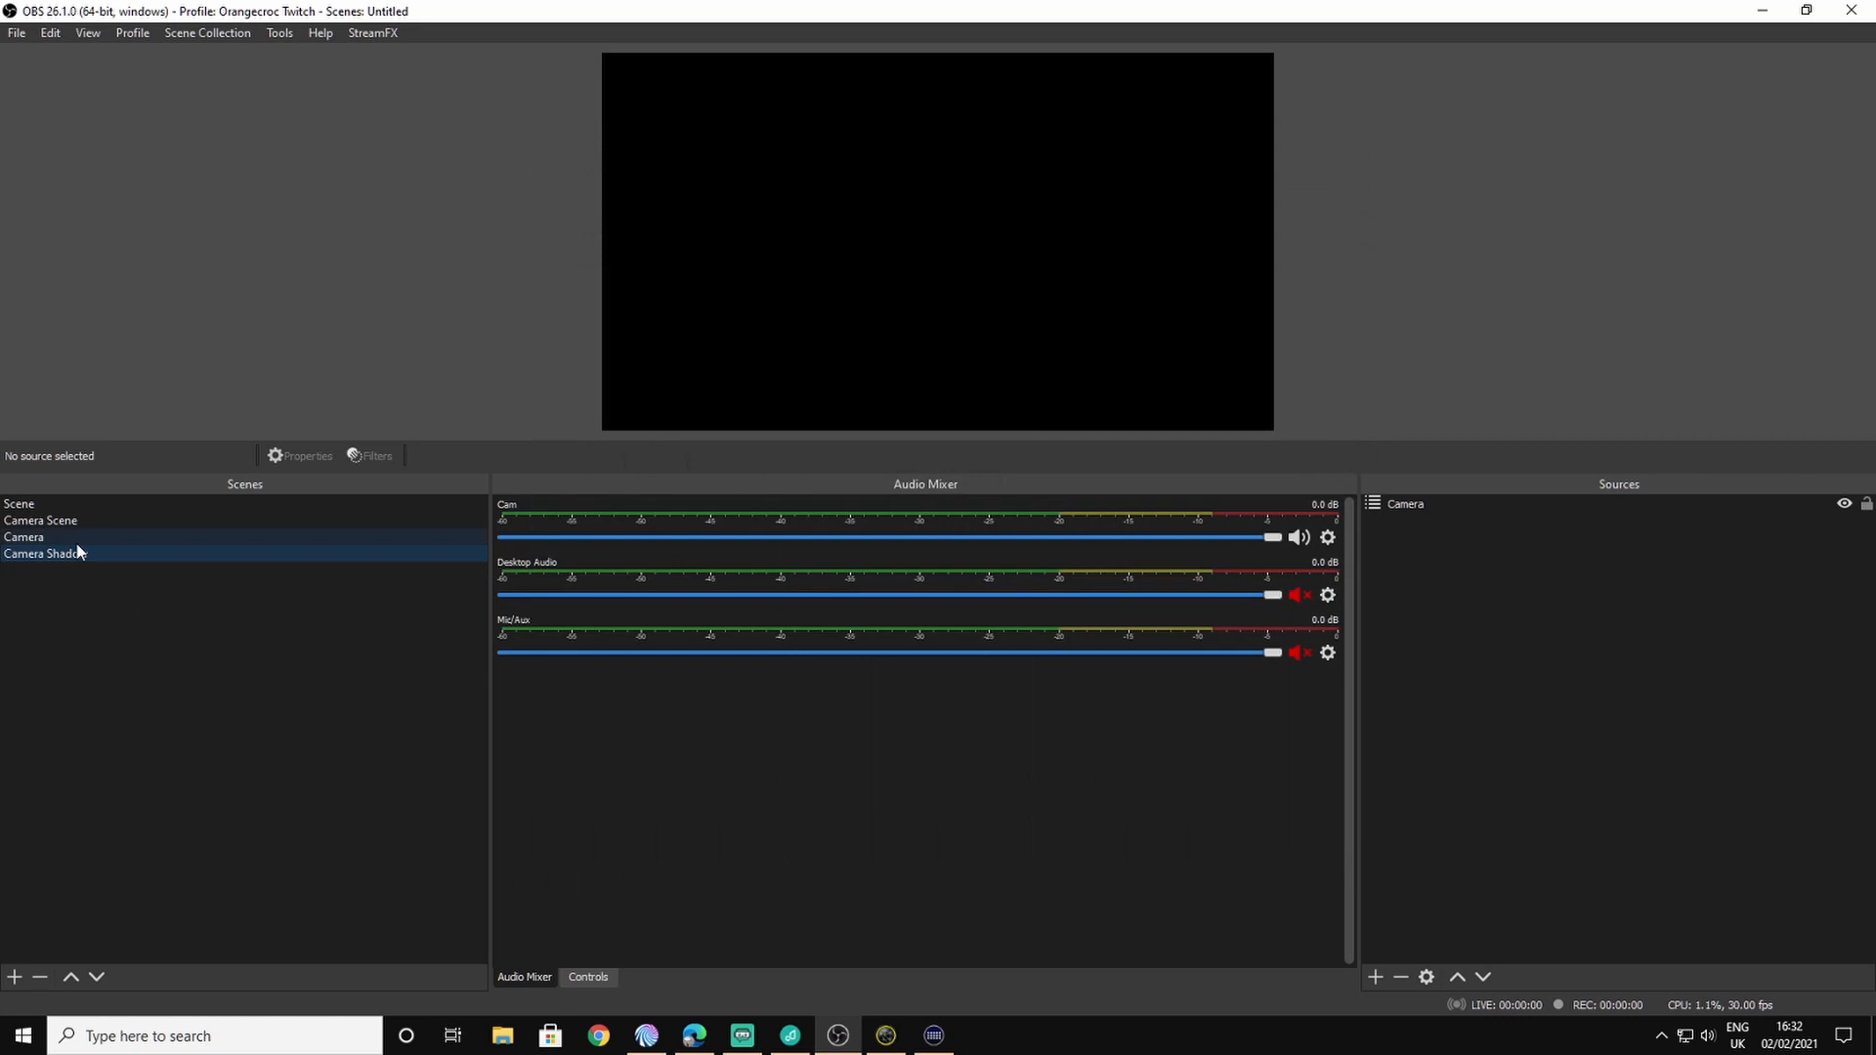
Step: Check Camera and Camera Shadow sources in Camera Scene, then switch to the main Scene
{"action": "left_click", "coordinate": [39, 521]}
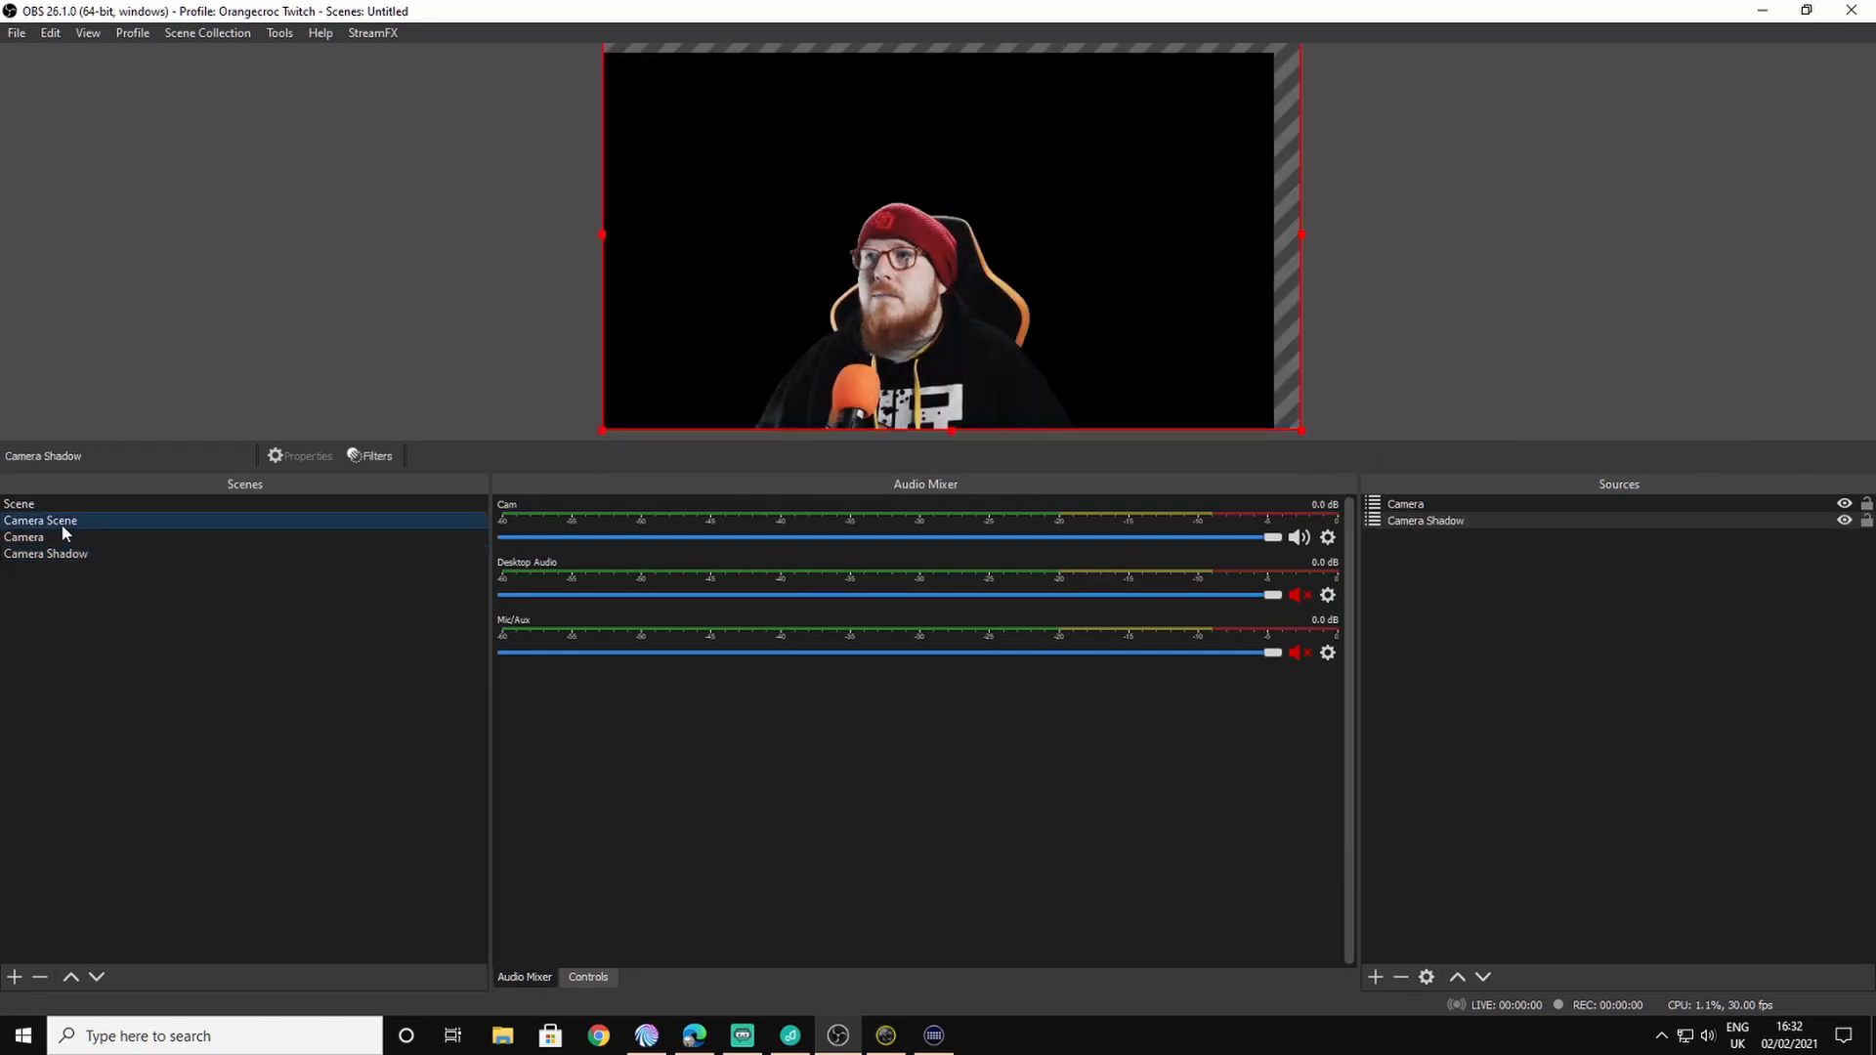
{"action": "left_click", "coordinate": [1405, 504]}
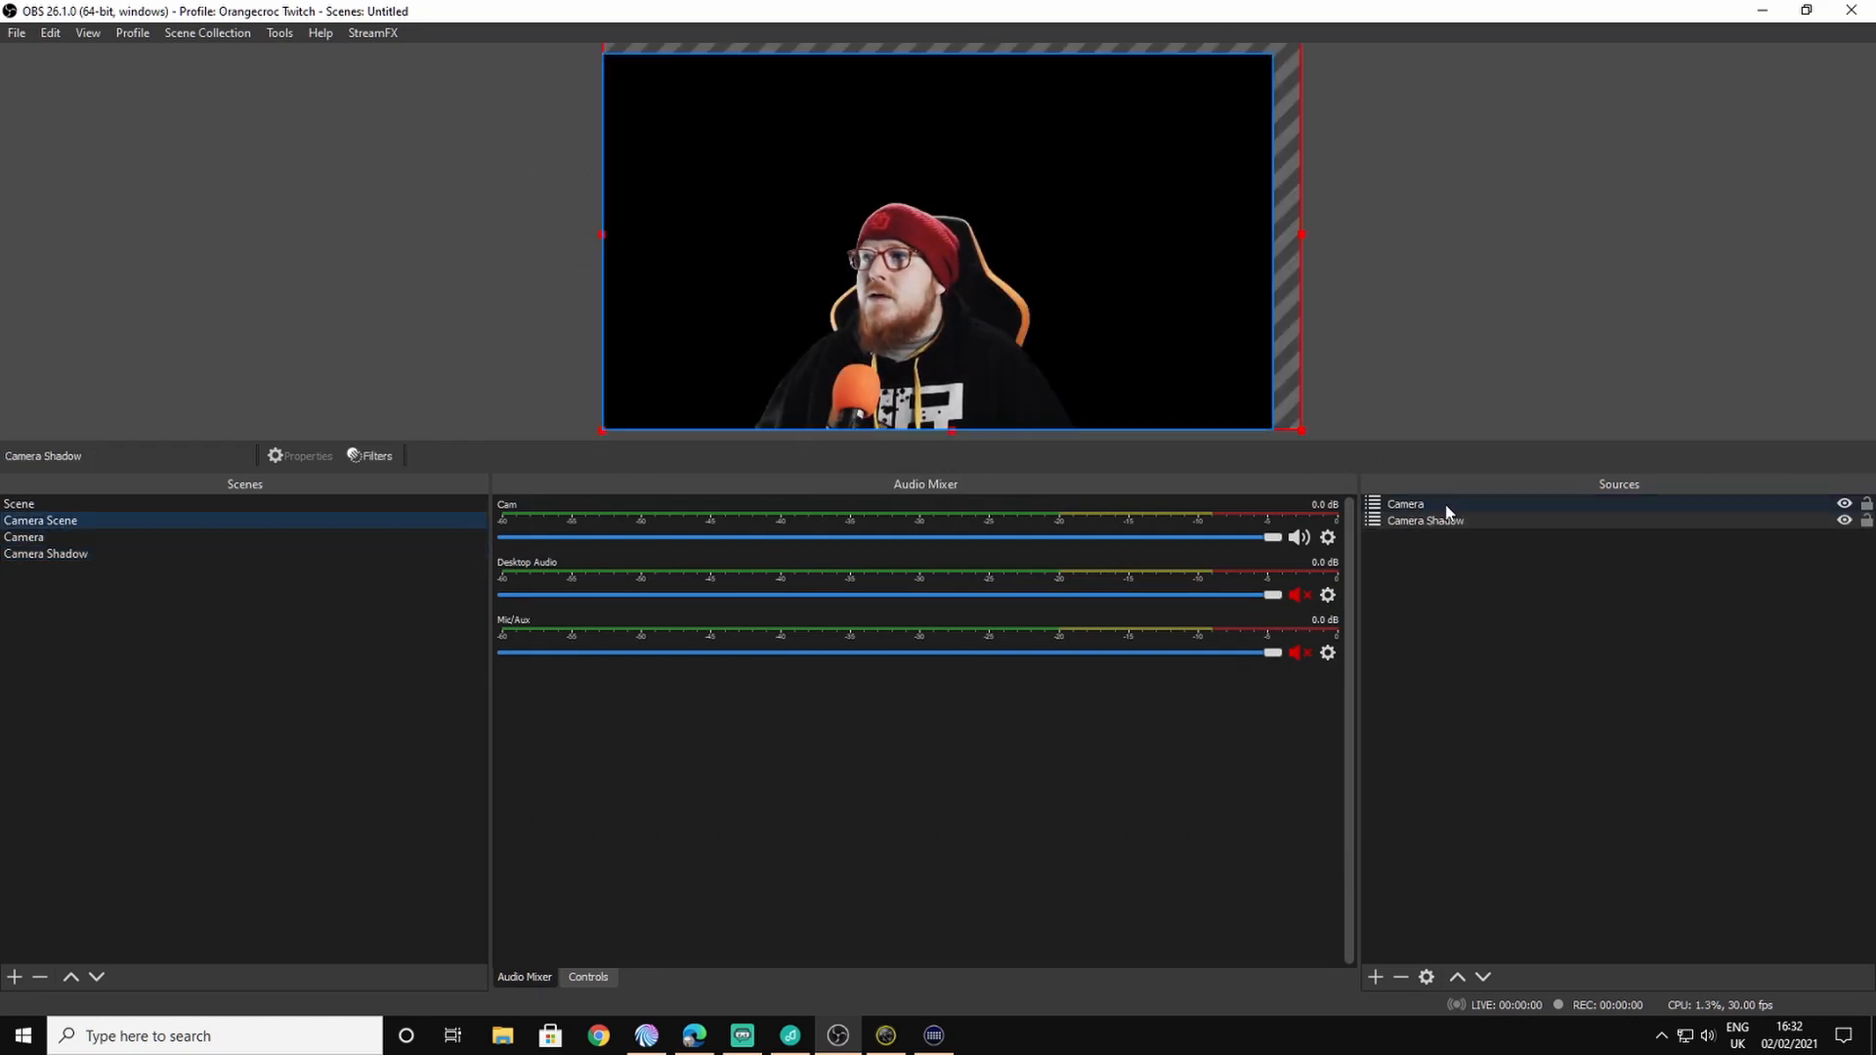
{"action": "left_click", "coordinate": [1406, 504]}
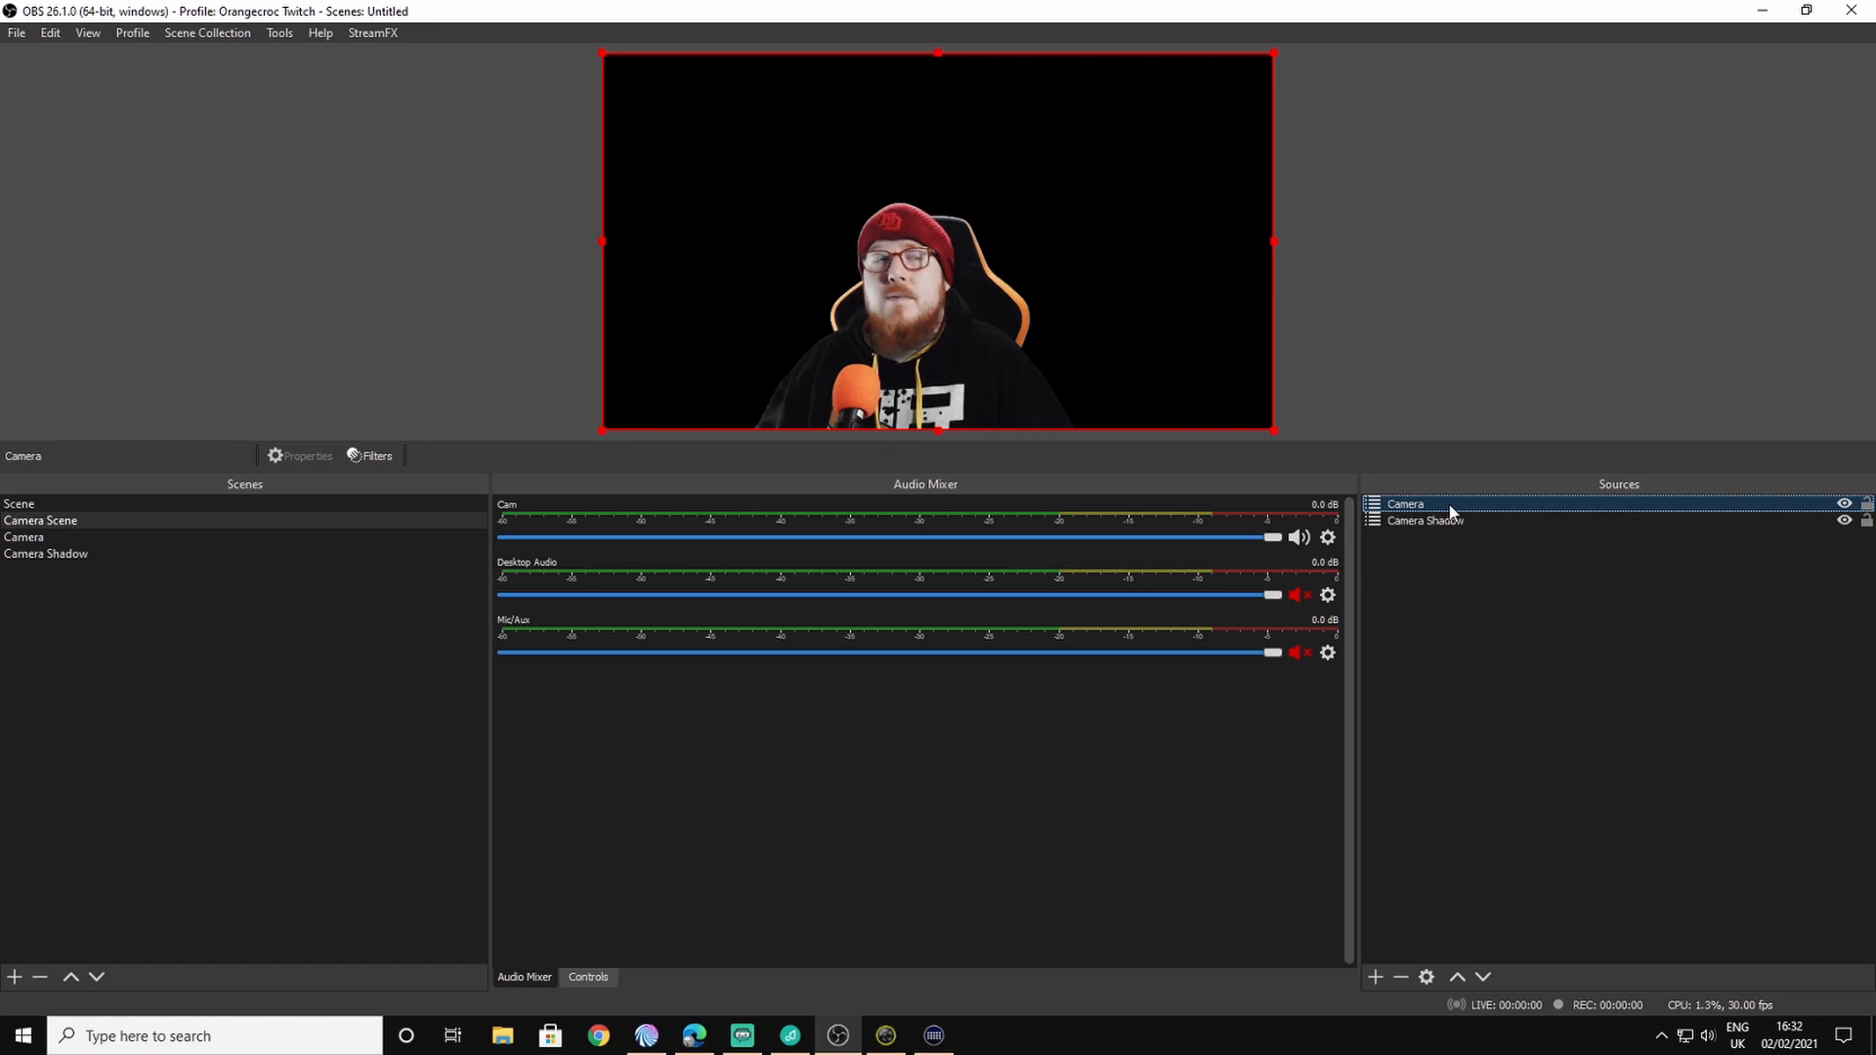
{"action": "left_click", "coordinate": [1423, 520]}
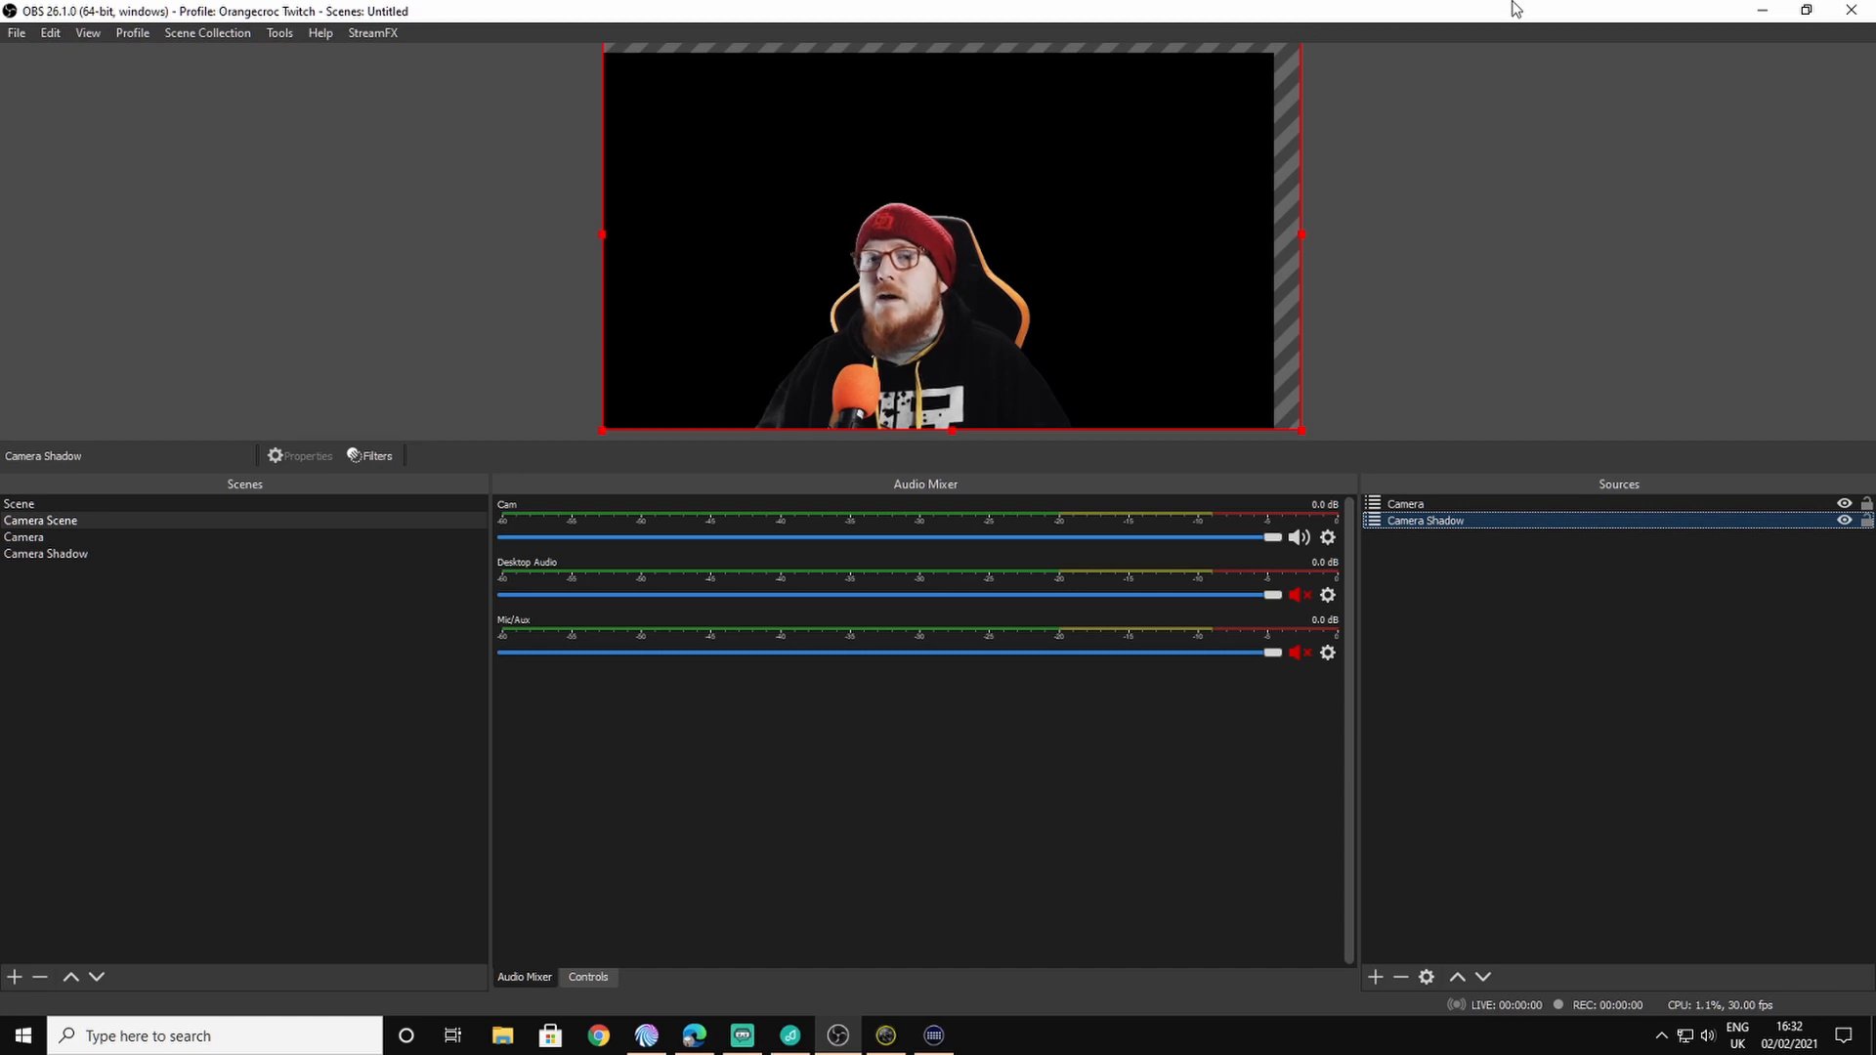
{"action": "mouse_move", "coordinate": [1352, 158]}
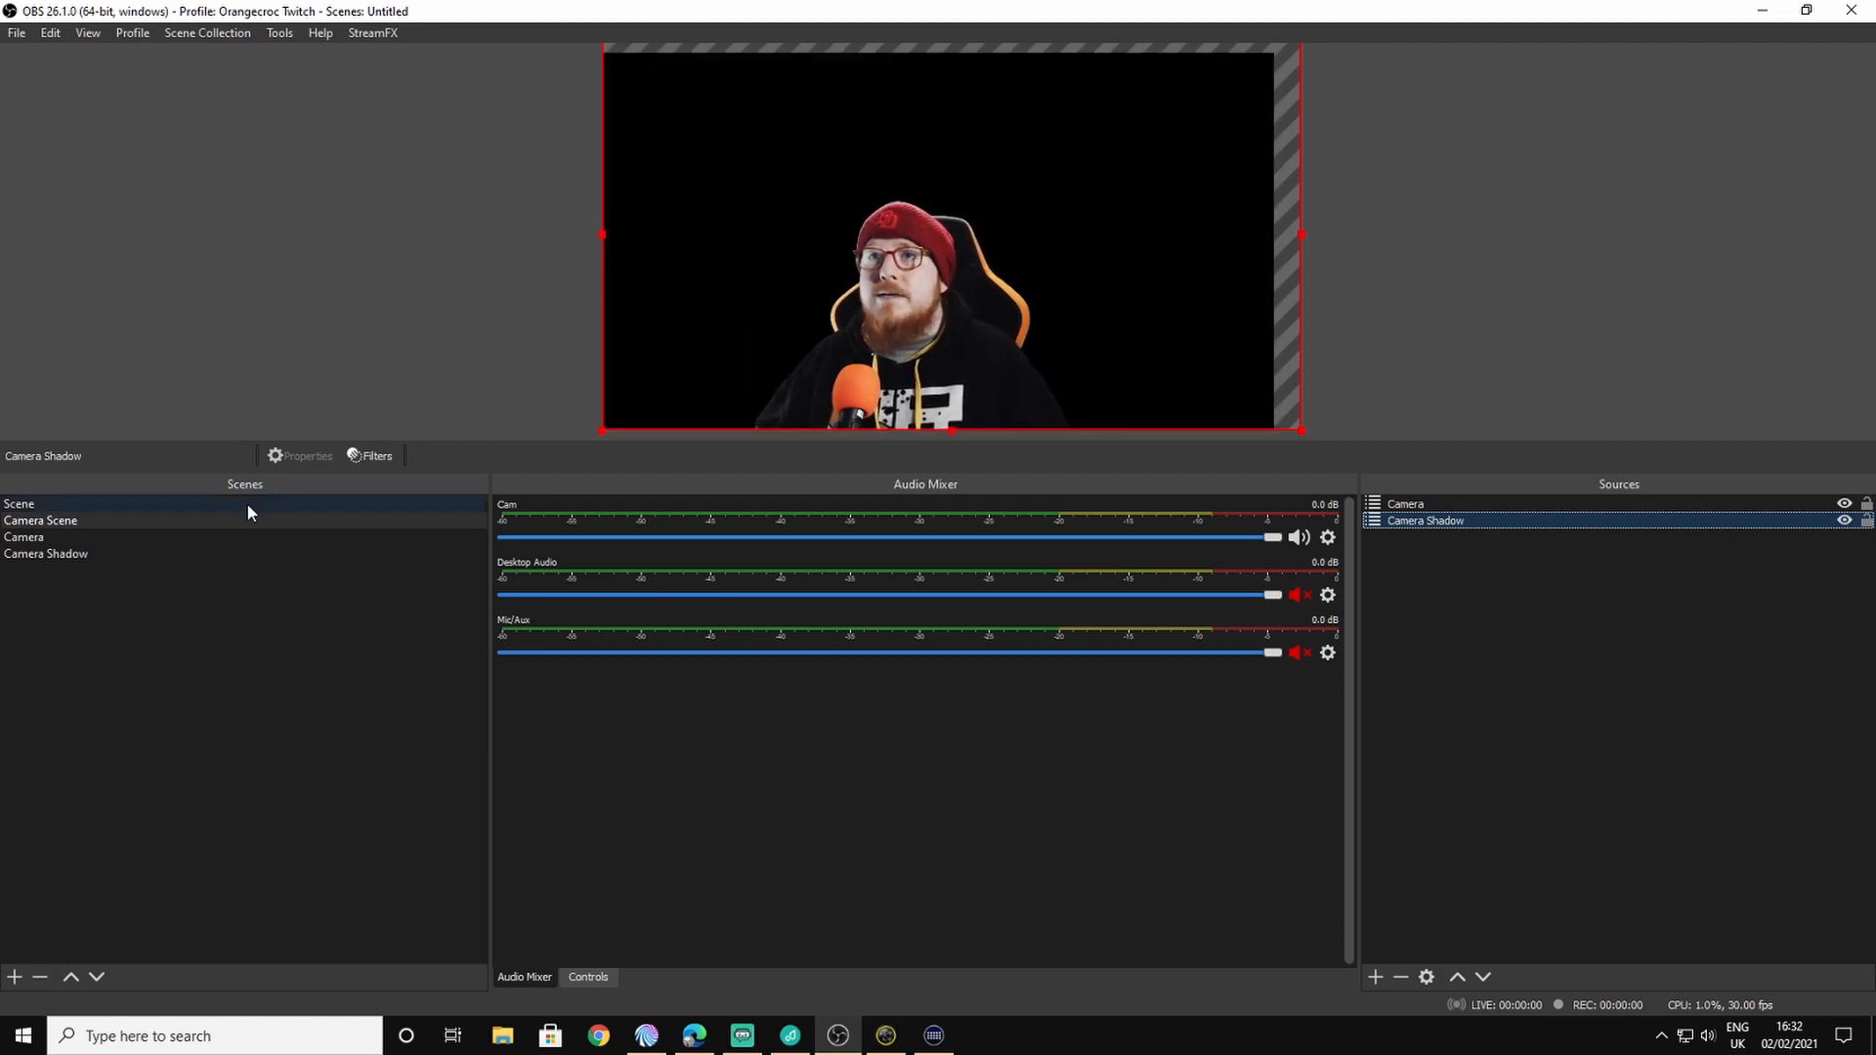
{"action": "left_click", "coordinate": [18, 502]}
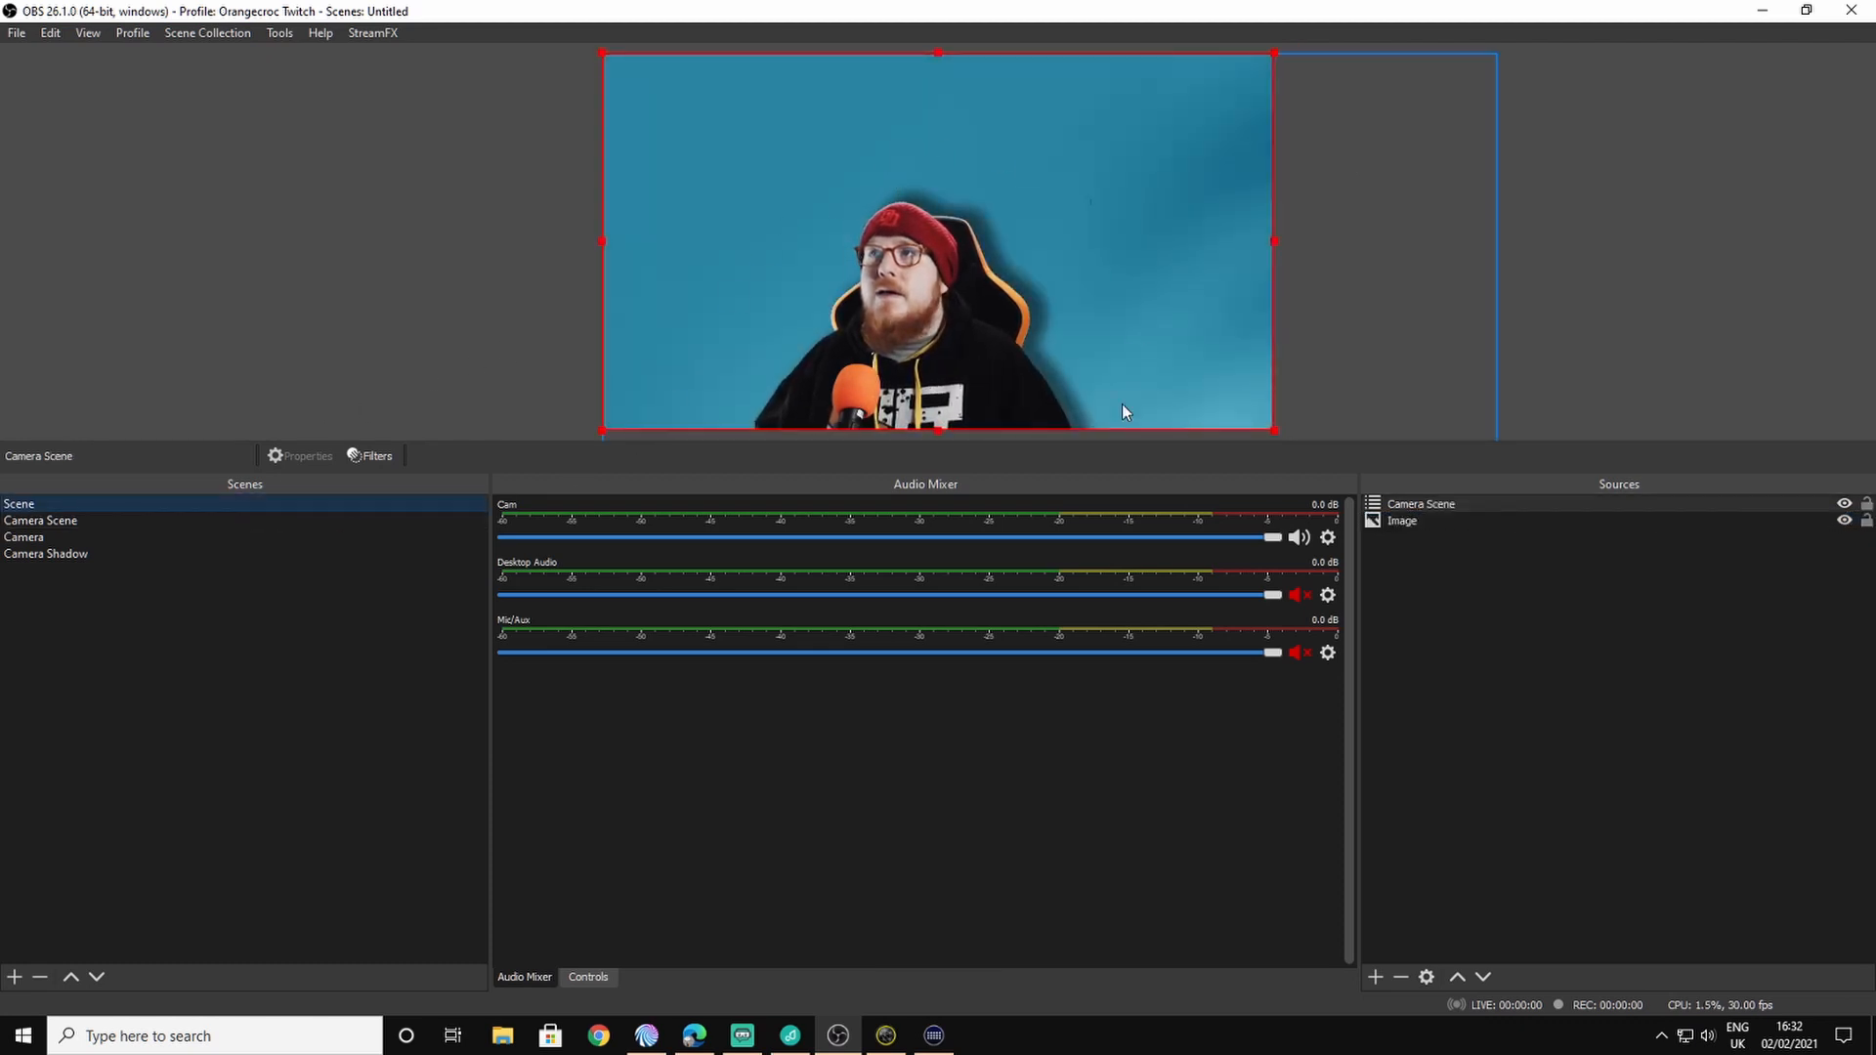